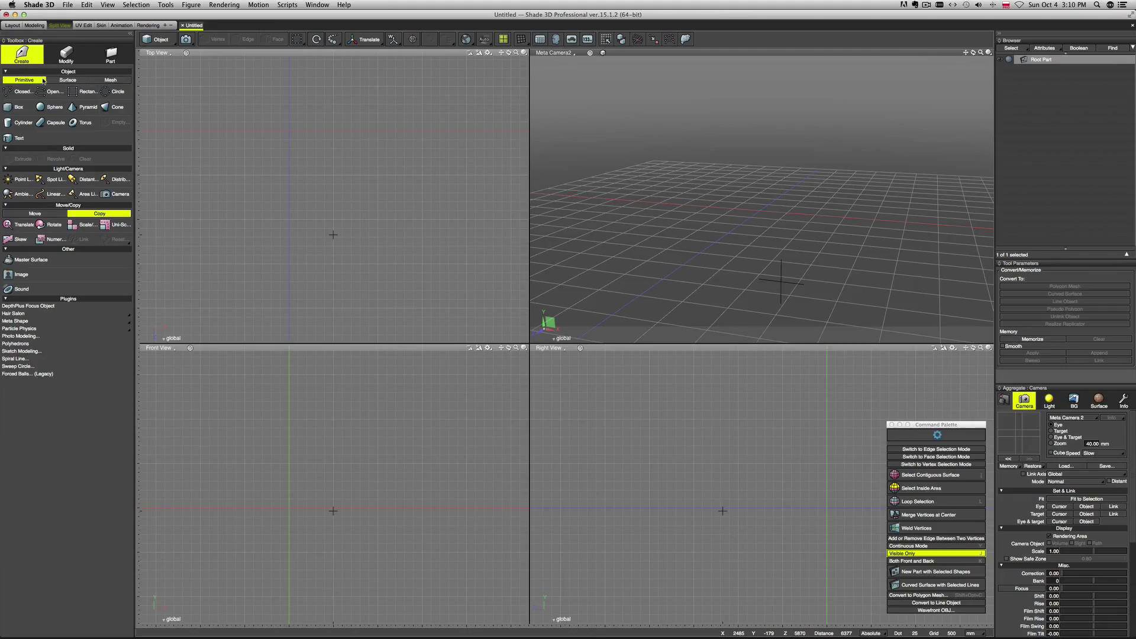
Create a primitive box and resize it into a thin, tall, deep slab via Tool Parameters
left_click(110, 79)
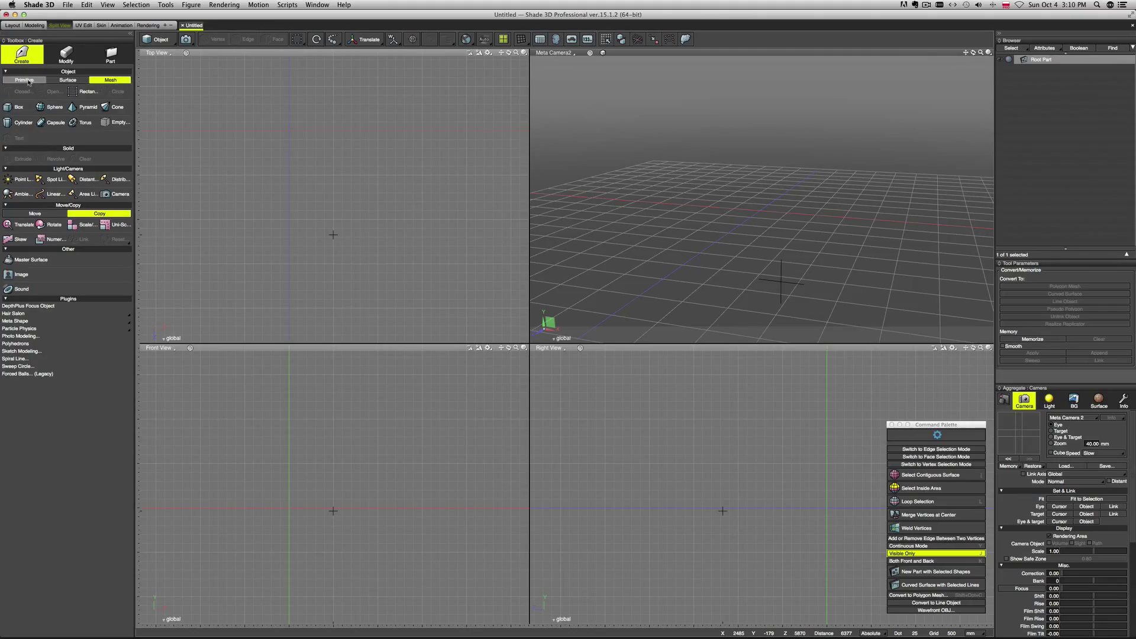
left_click(23, 79)
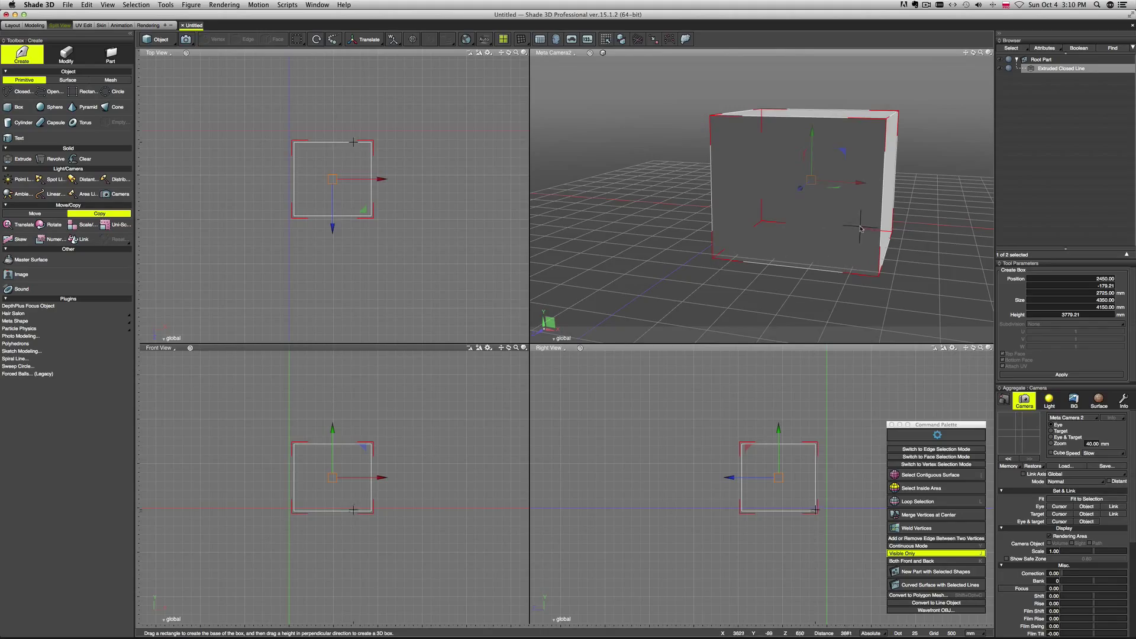
mouse_move(846, 228)
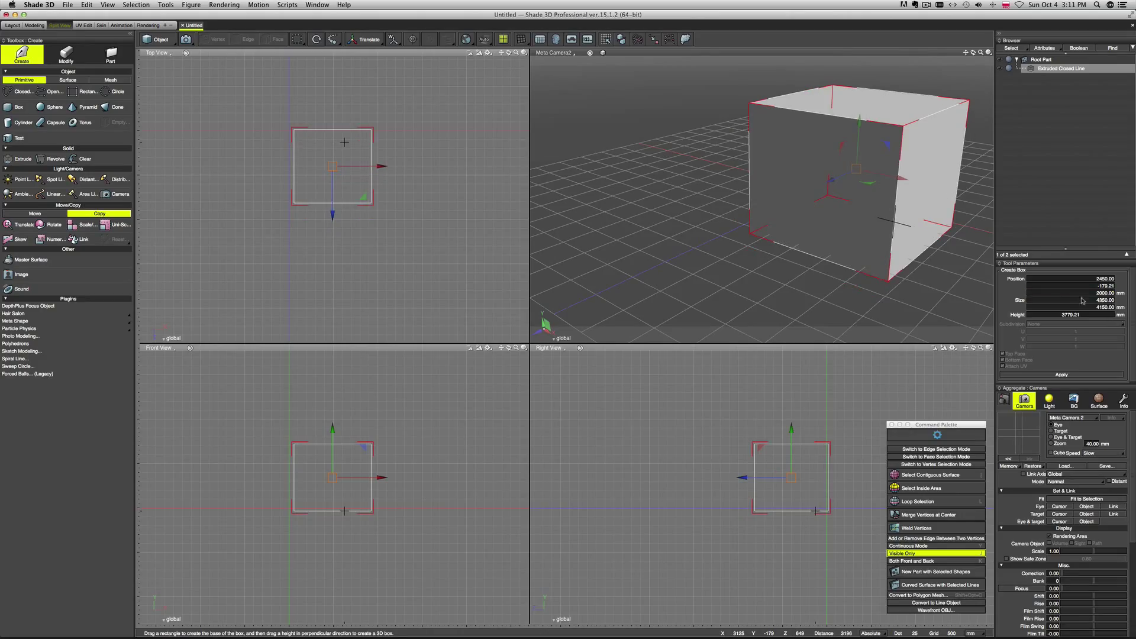
left_click(1072, 299)
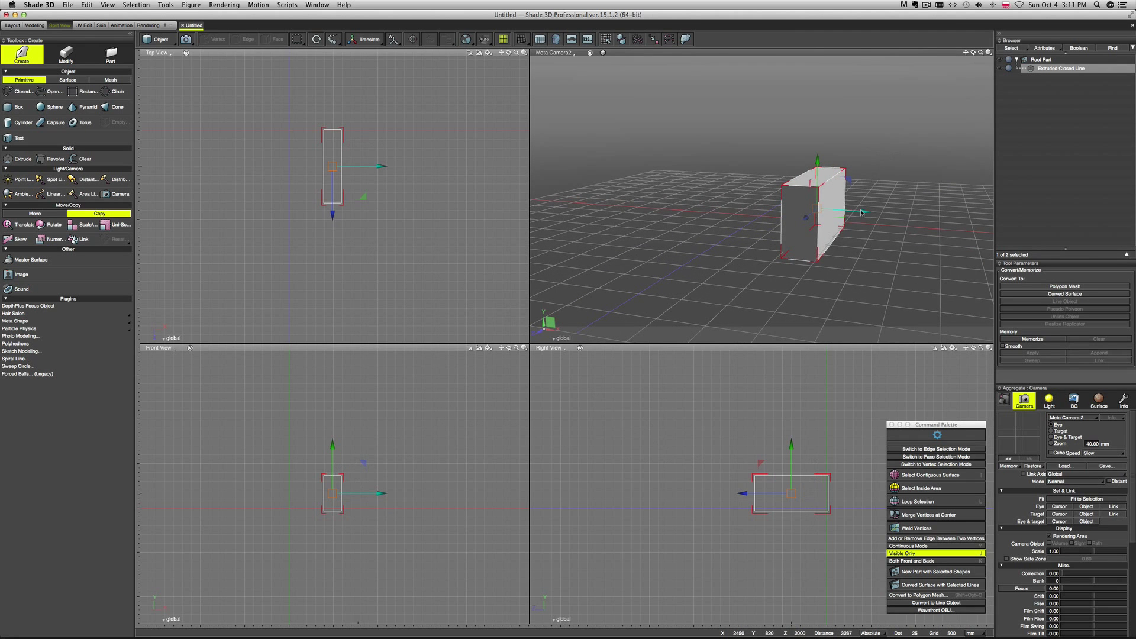
Translate the thin box sideways and along the depth axis with the manipulator
left_click_drag(862, 212, 822, 221)
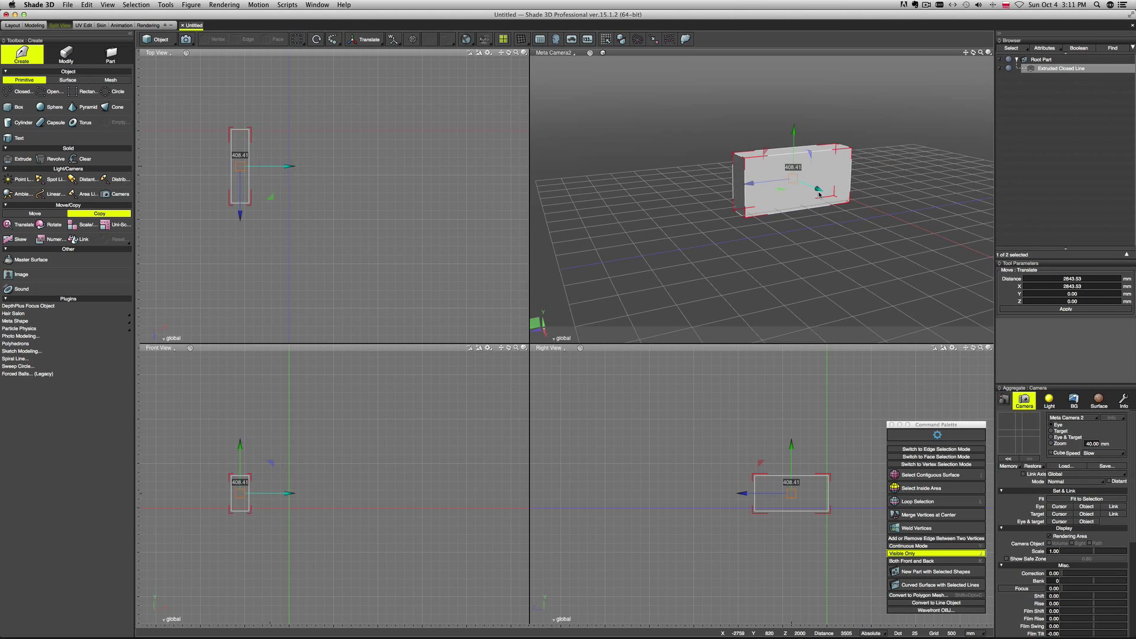
left_click_drag(819, 192, 870, 210)
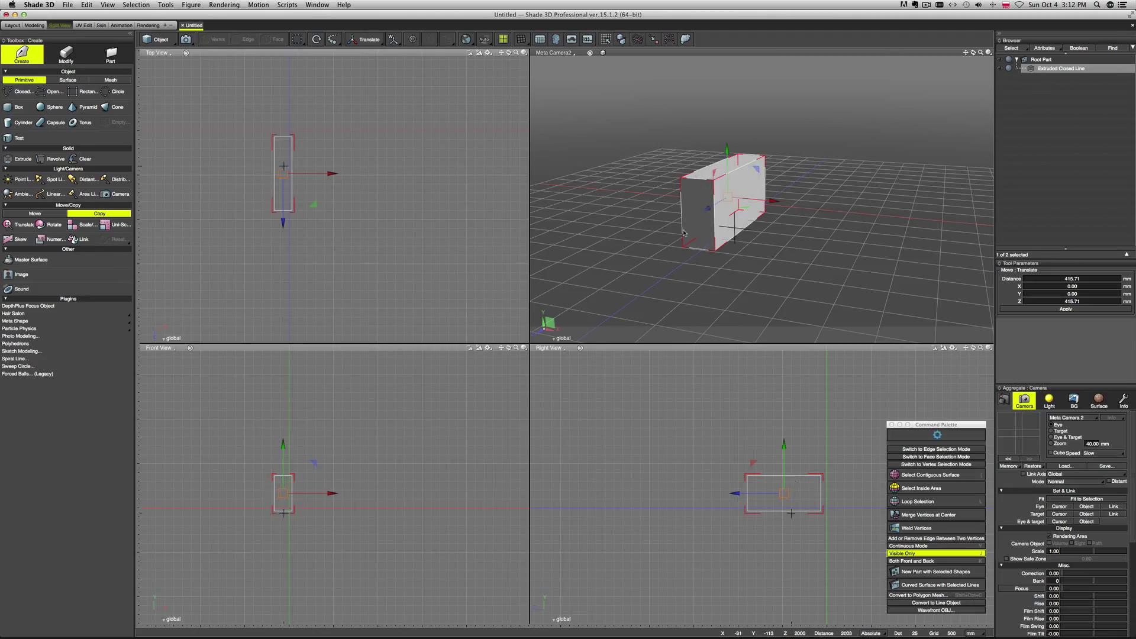
left_click(367, 39)
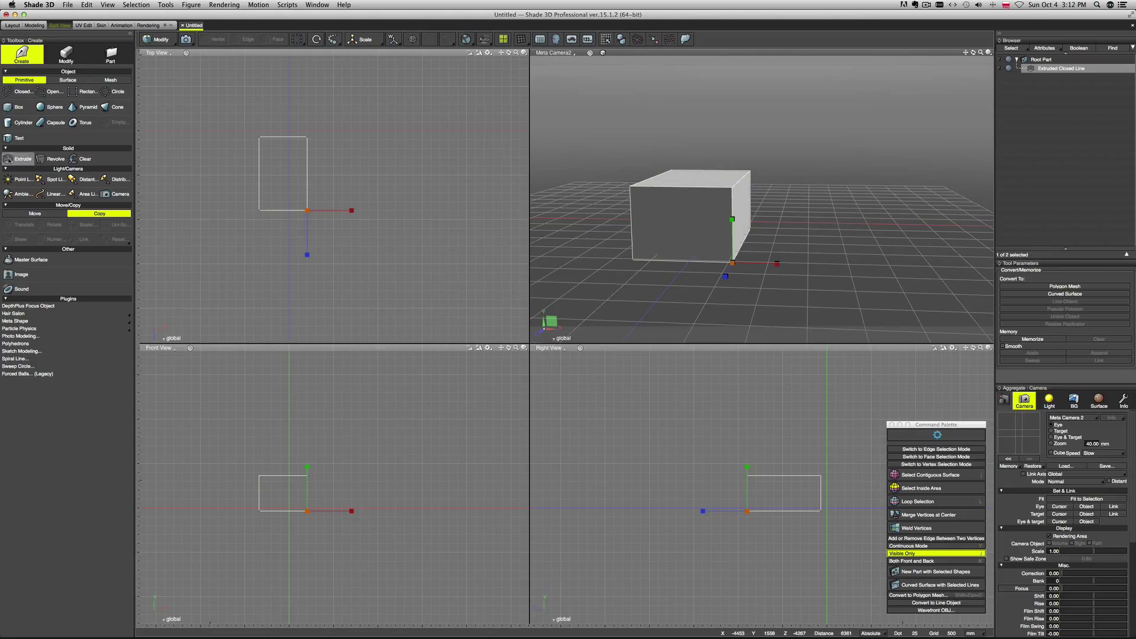
mouse_move(89, 107)
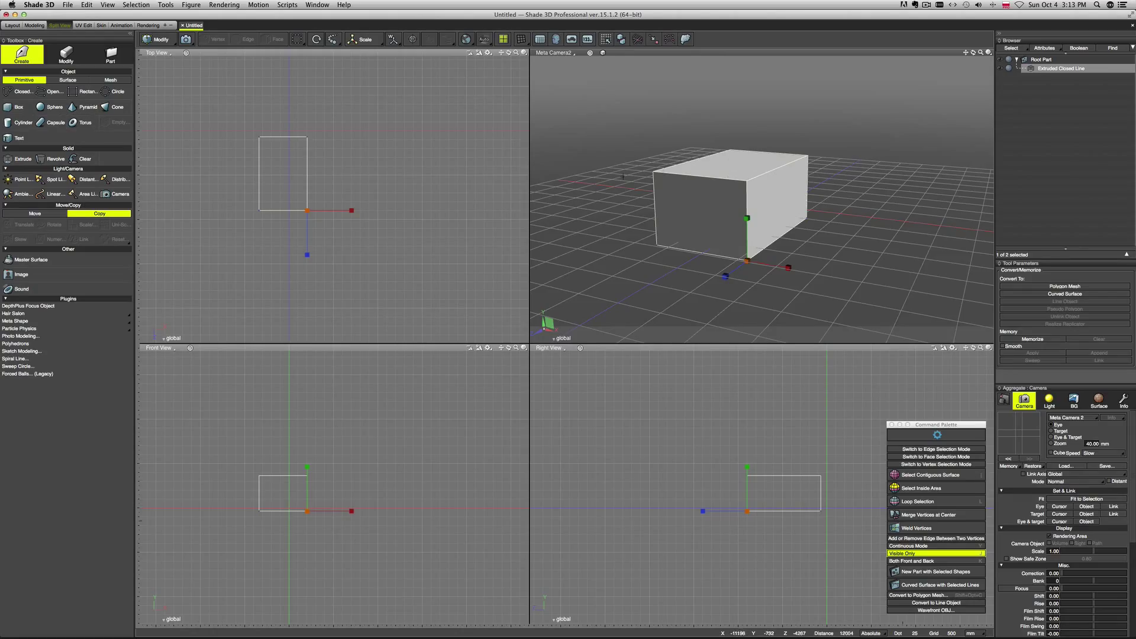
mouse_move(281, 144)
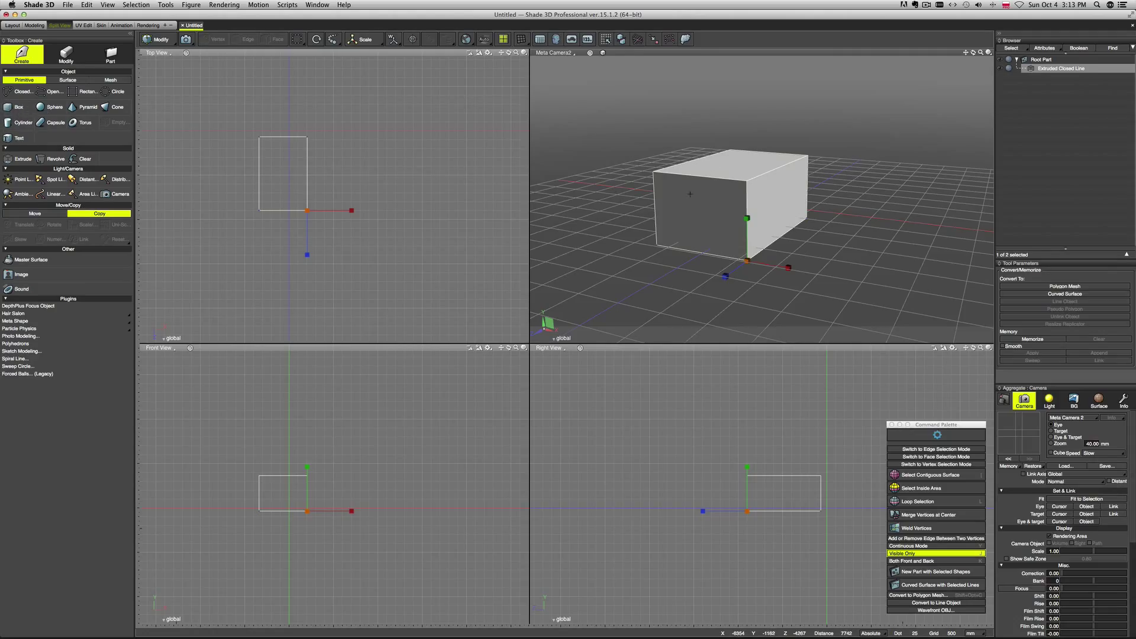
mouse_move(366, 185)
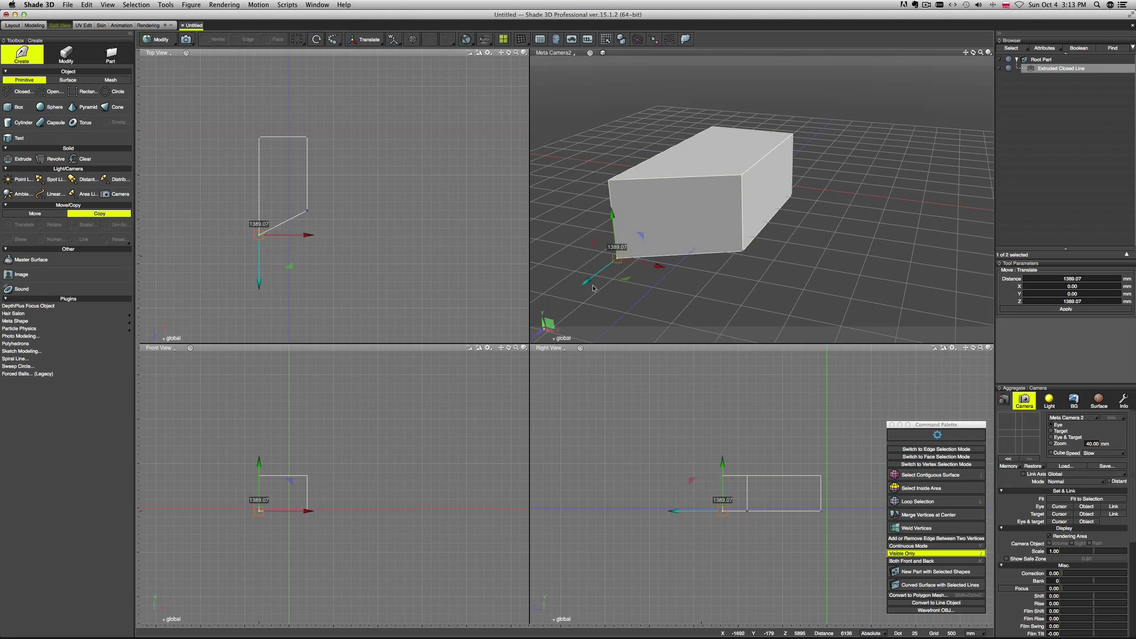
Drag the lengthened block to its new spot with the manipulator
left_click_drag(615, 261, 616, 283)
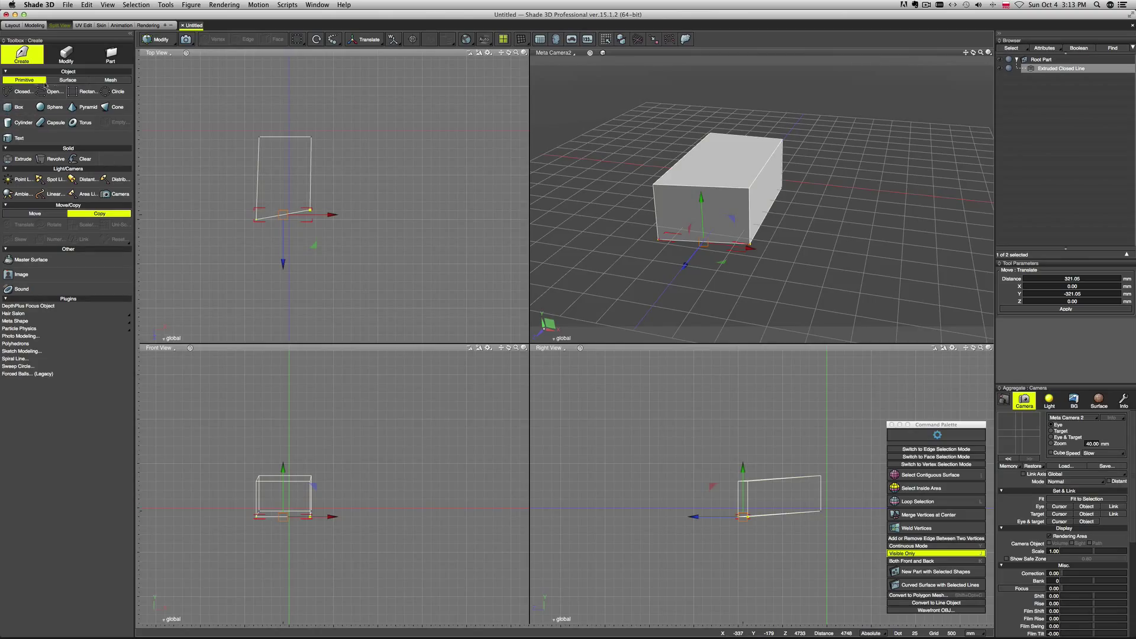
Switch the Create toolbox to the Surface shape category
left_click(66, 80)
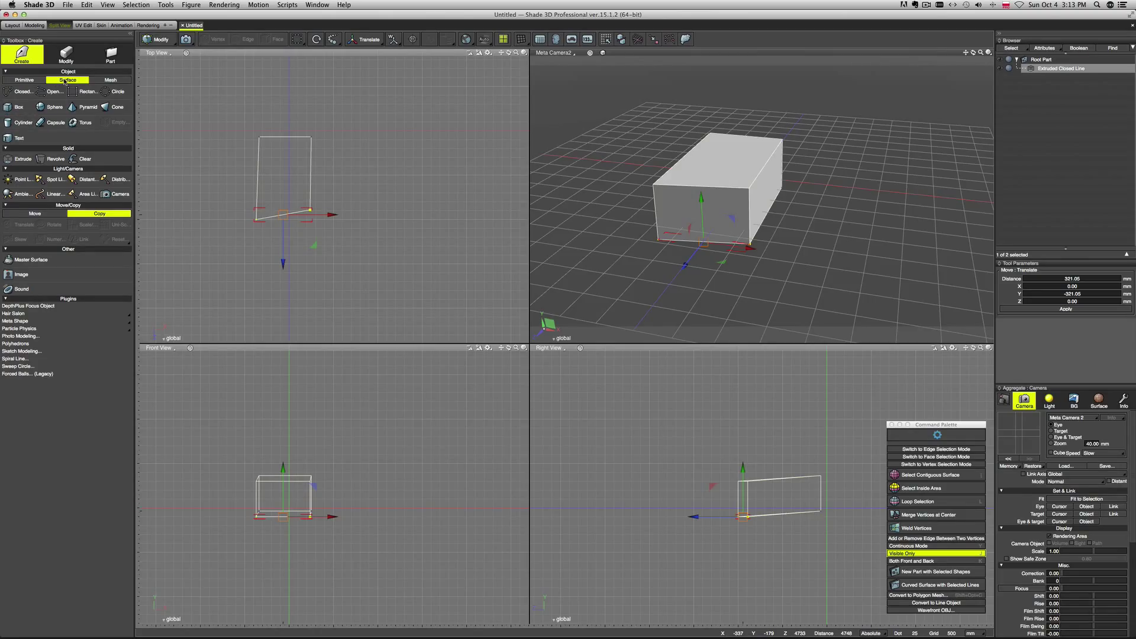
mouse_move(18, 106)
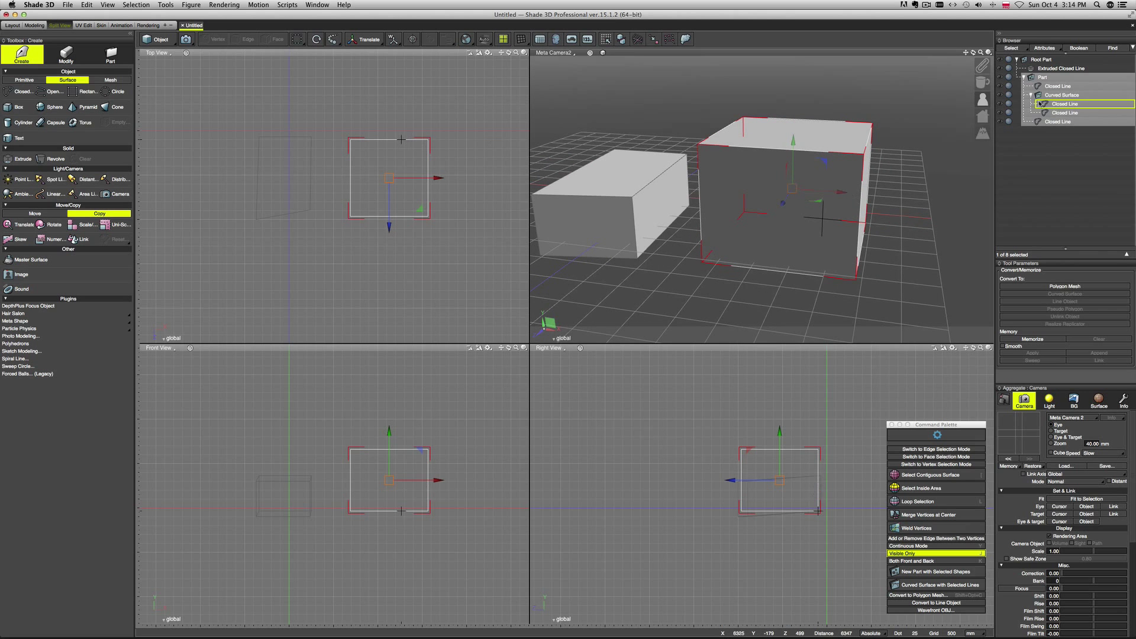
left_click(1027, 78)
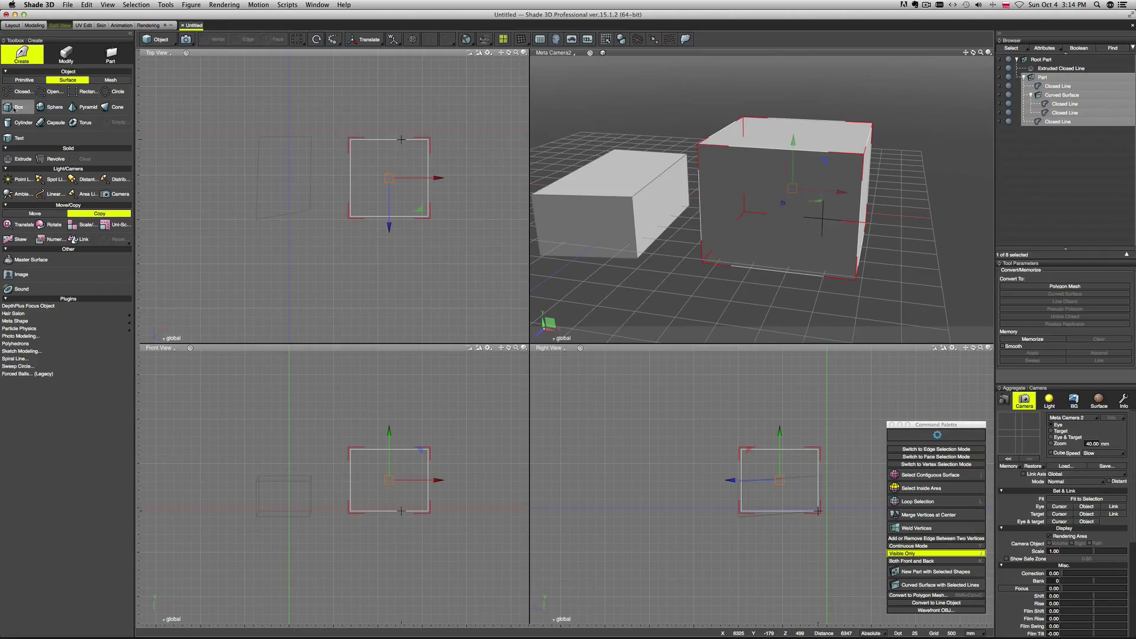
mouse_move(65, 91)
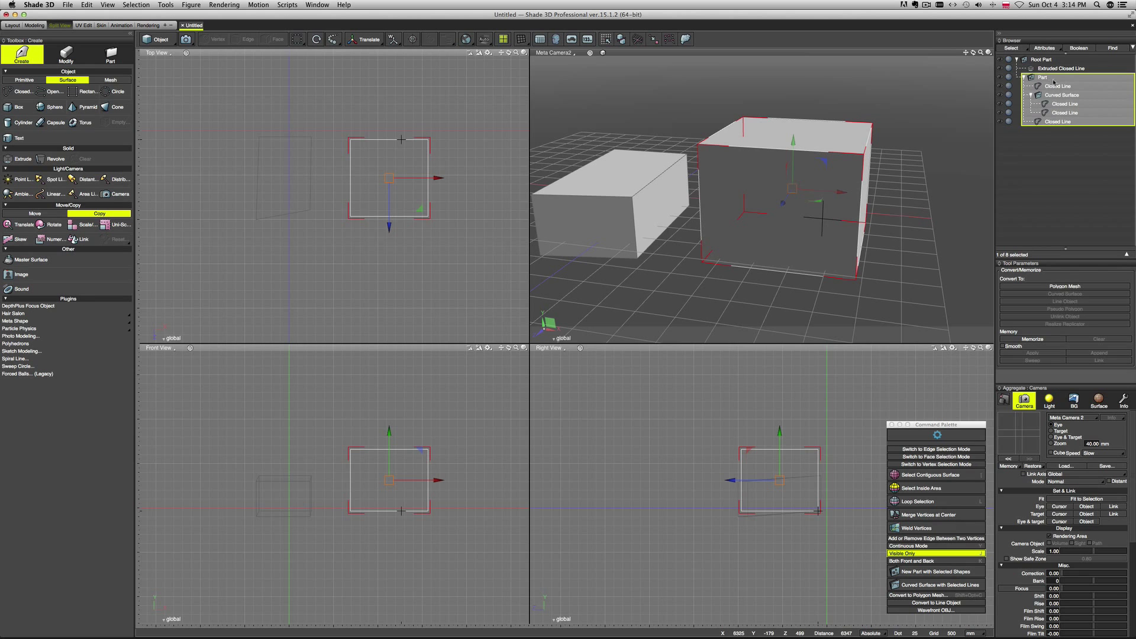
left_click(1061, 85)
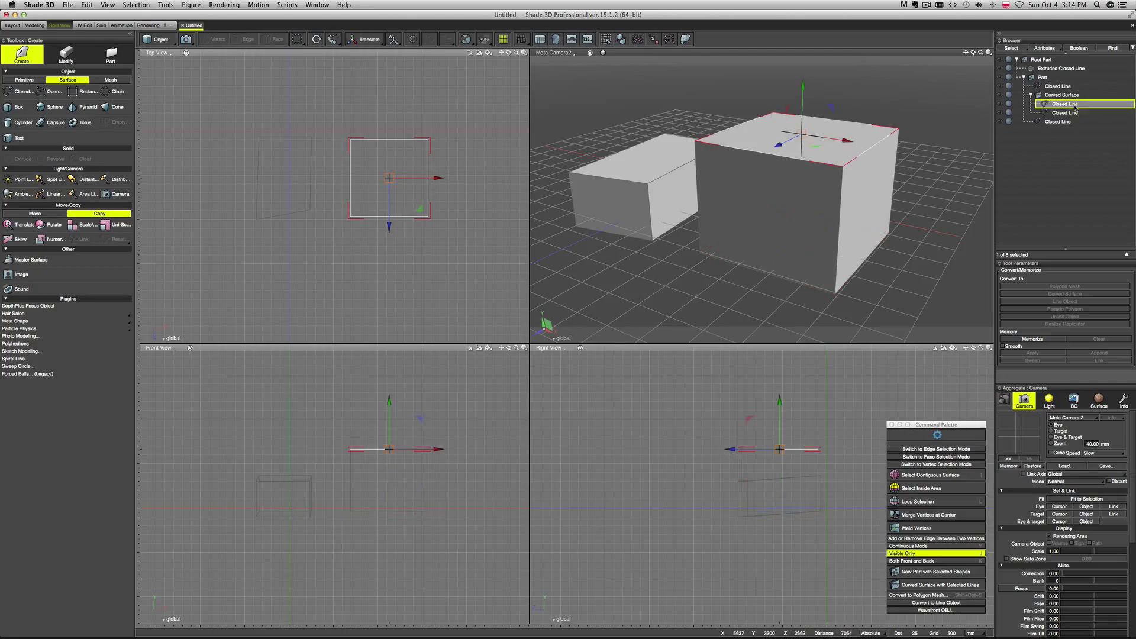
left_click(1062, 94)
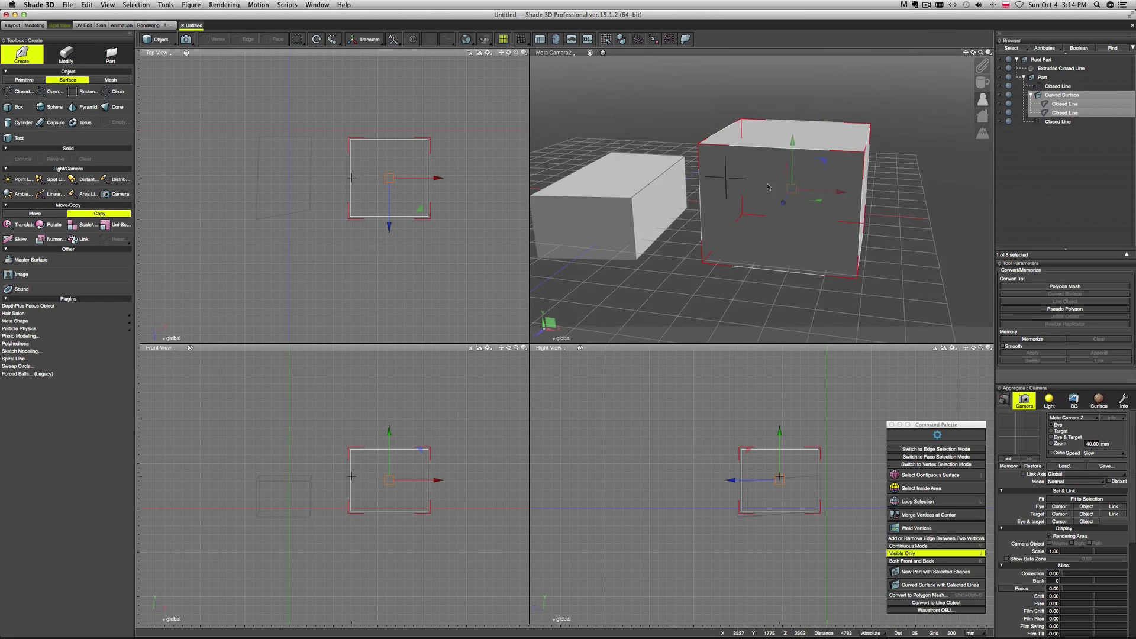
left_click(1064, 122)
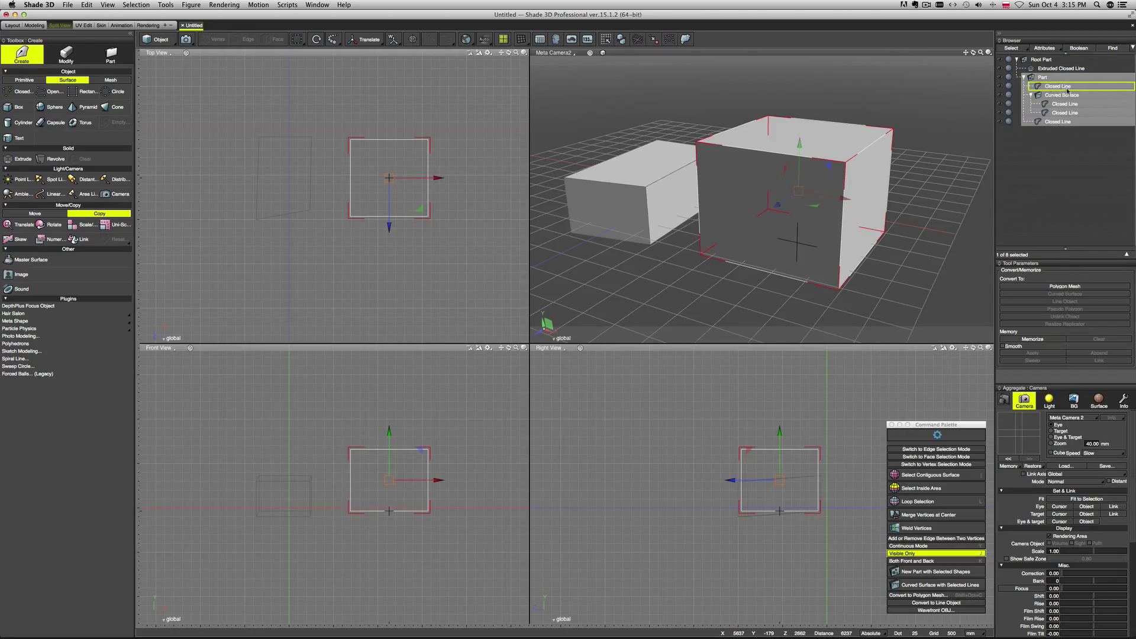
left_click(1058, 85)
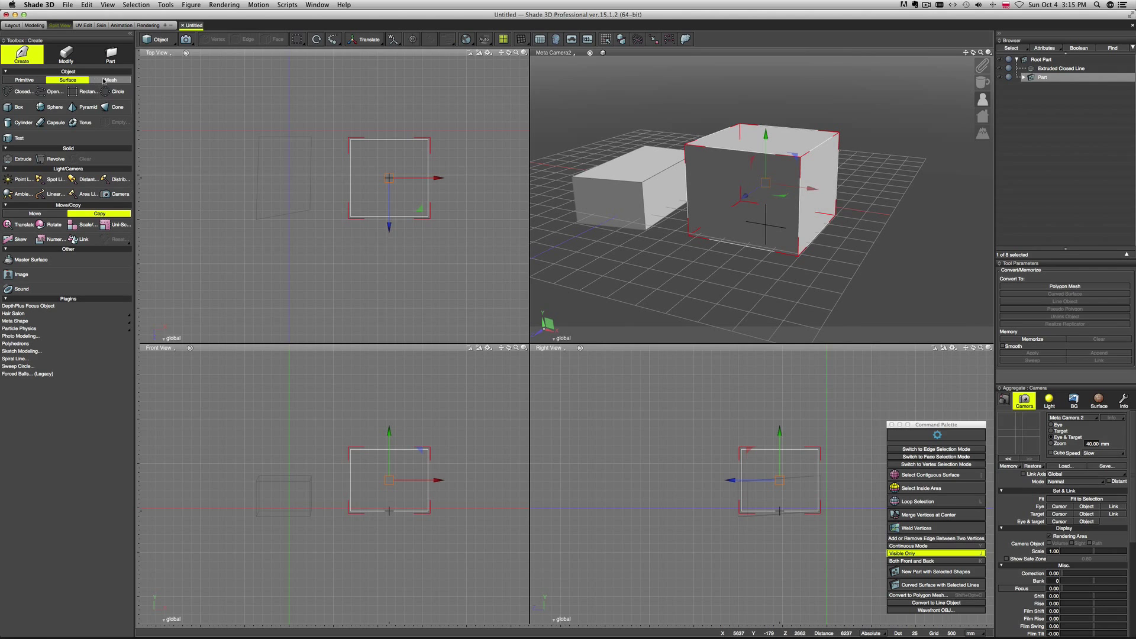
Create a third box as a polygon mesh apart from the surface cube
left_click(110, 79)
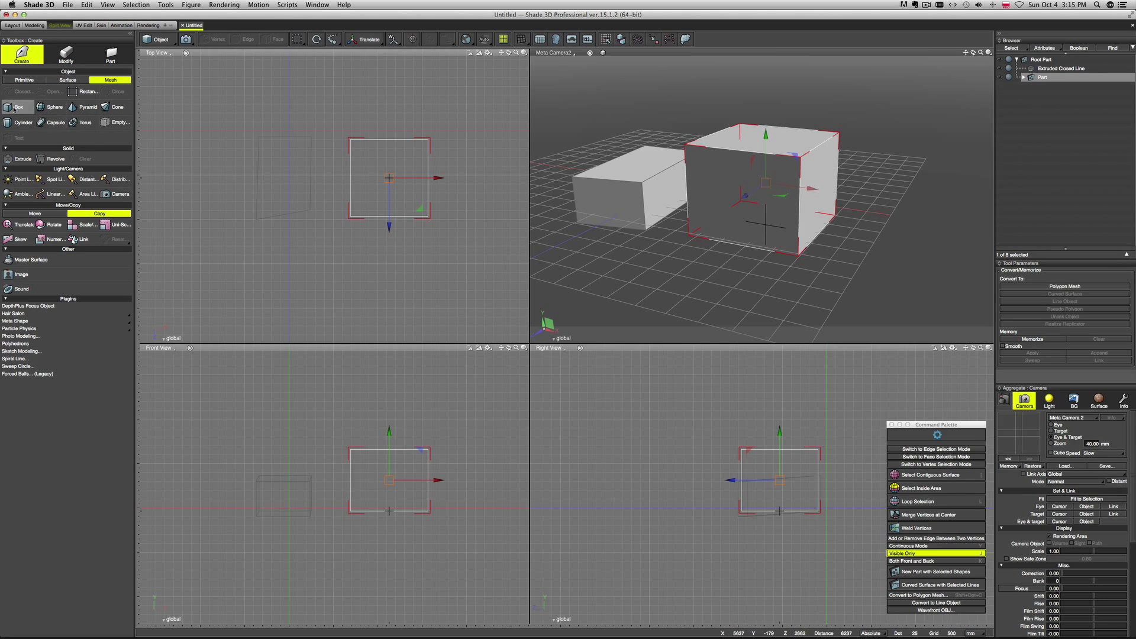
left_click(18, 107)
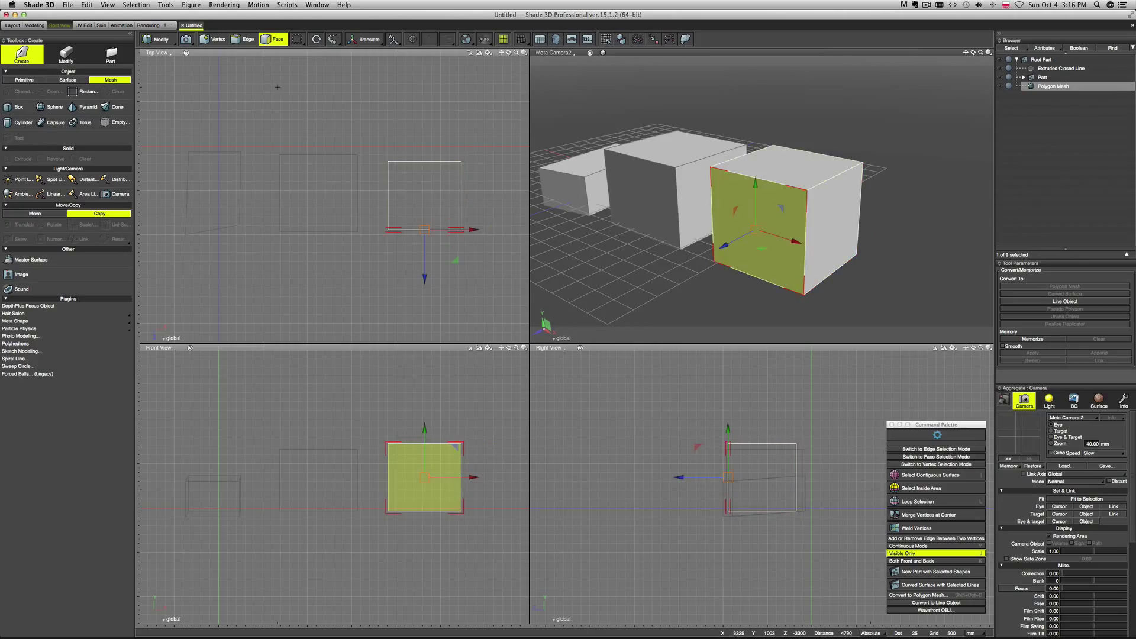
left_click(215, 38)
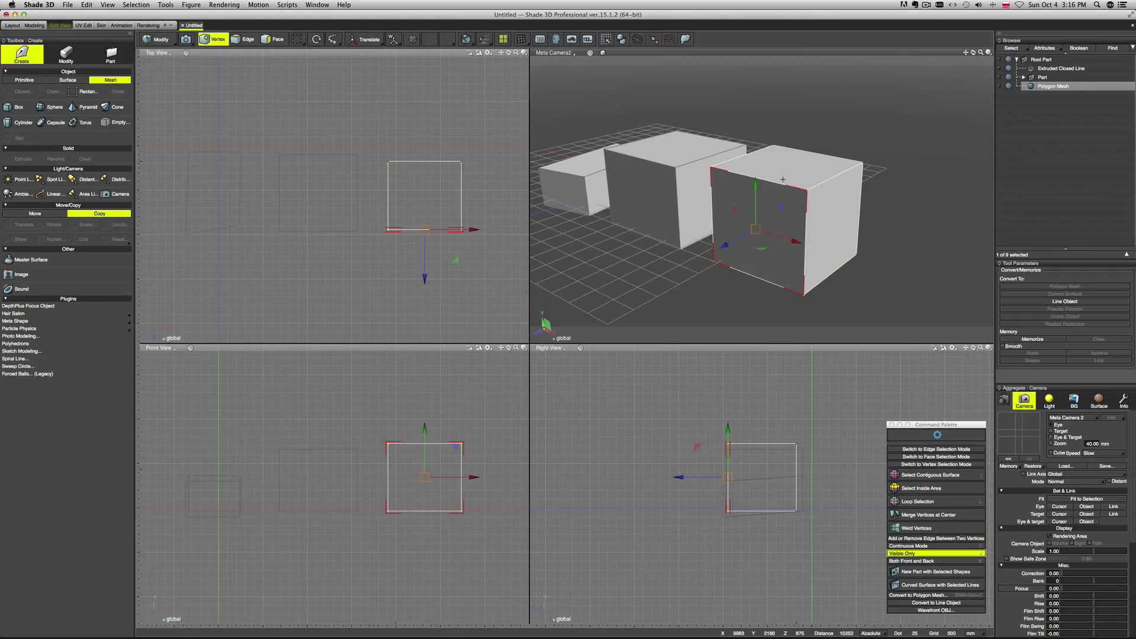
Select the polygon-mesh box and switch to Face selection mode
left_click(248, 38)
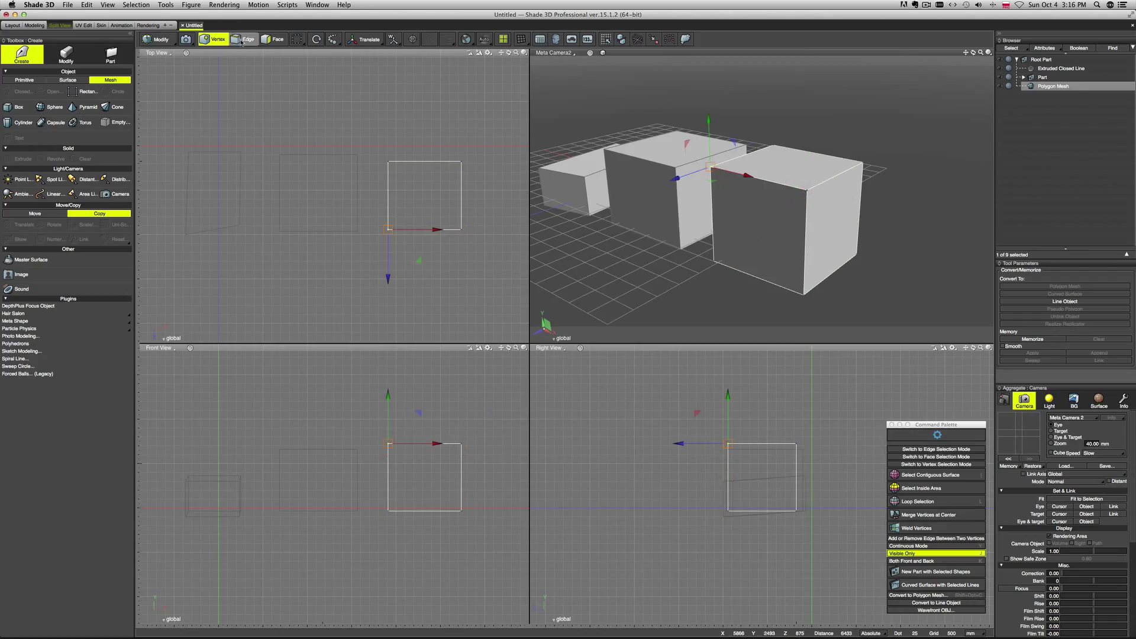
left_click(246, 38)
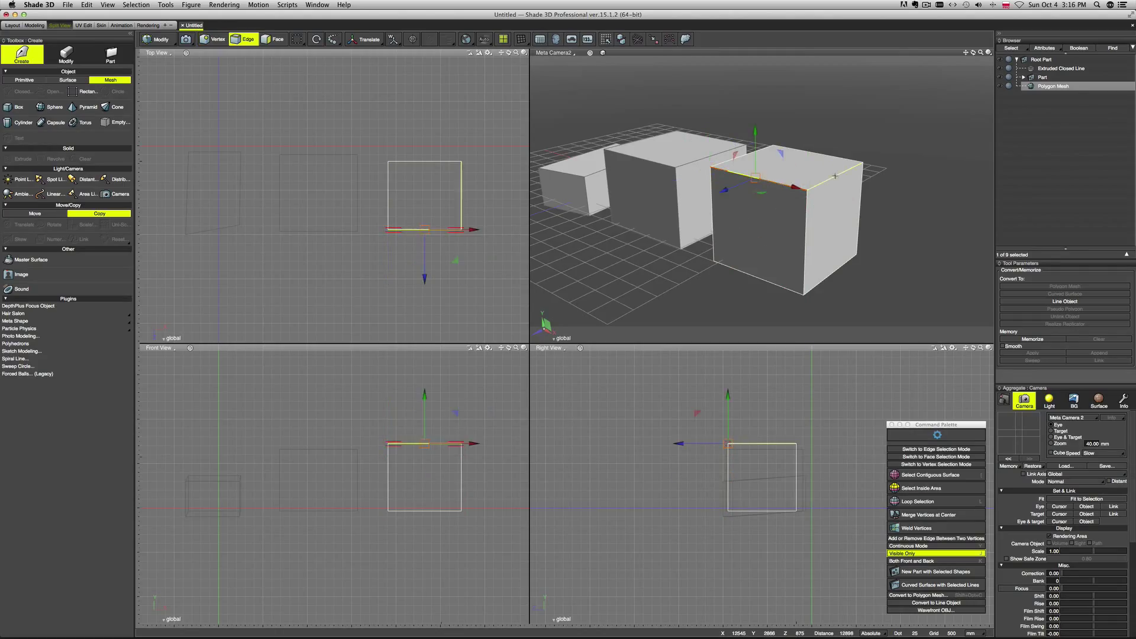
left_click(274, 39)
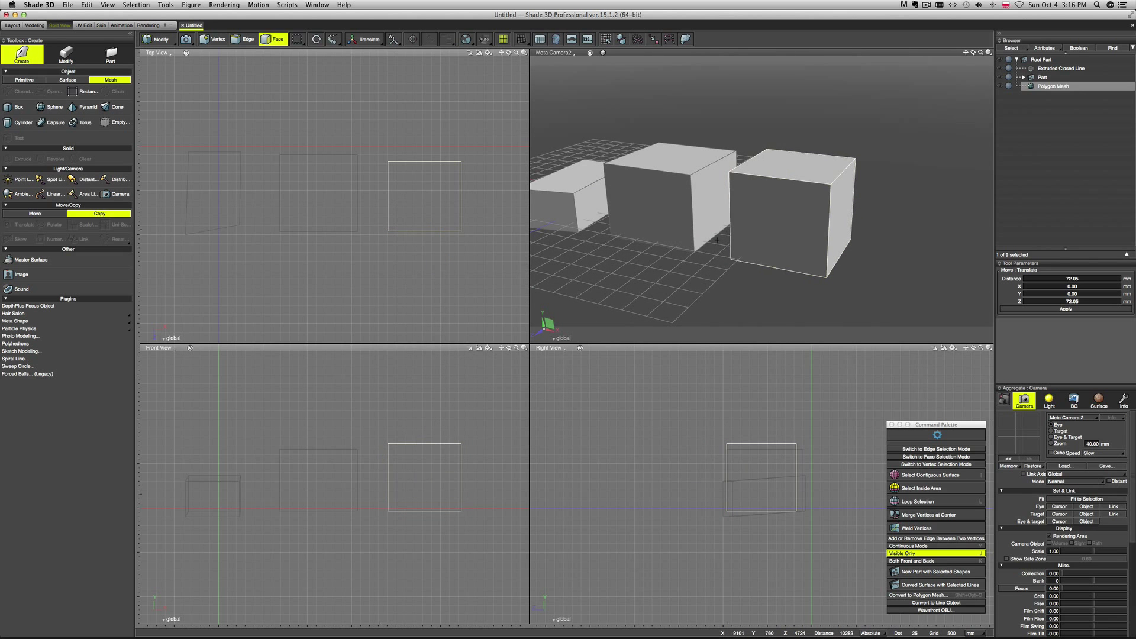
Orbit the Perspective view and select the leftmost Extruded Closed Line box
left_click_drag(724, 217, 734, 227)
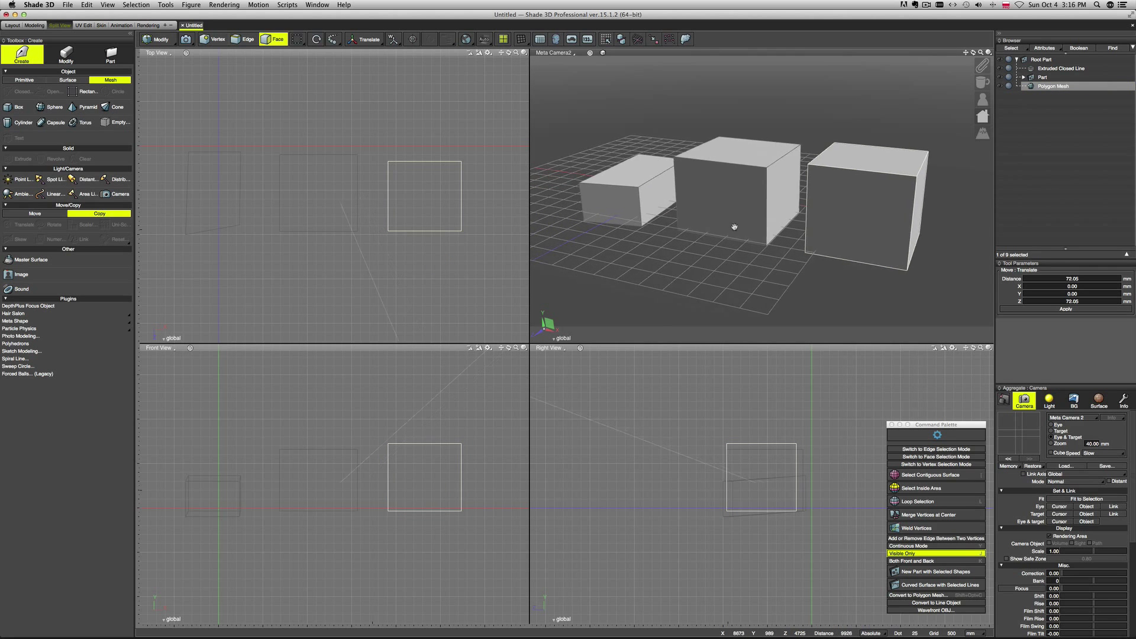
left_click(904, 154)
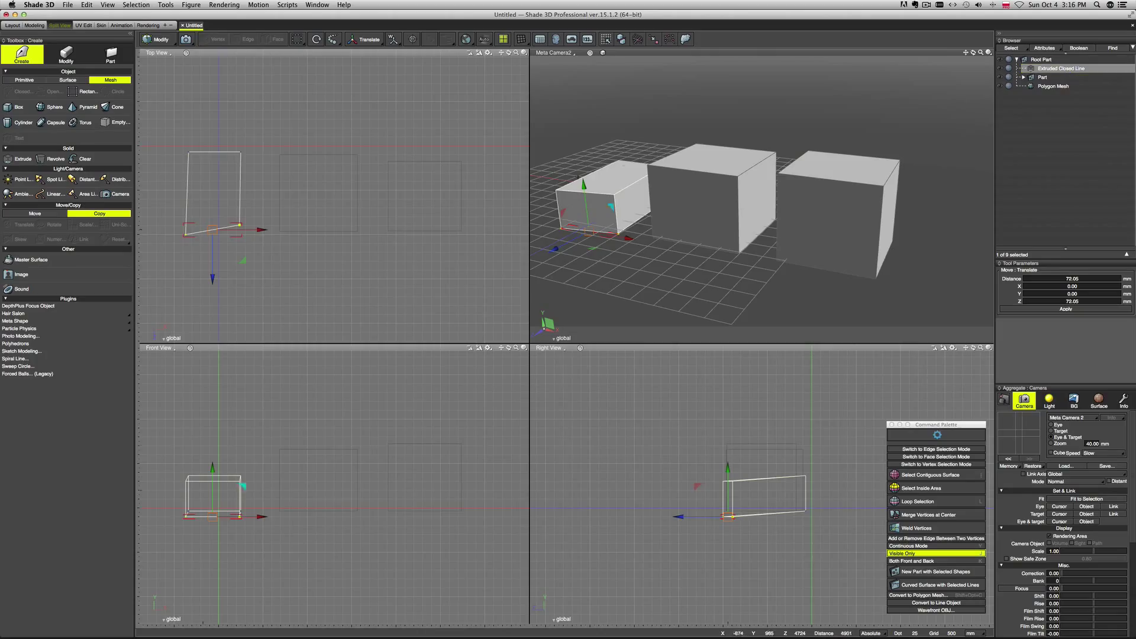
Bring up the Modify edit tools and select the middle Part box in the Browser
left_click(1053, 86)
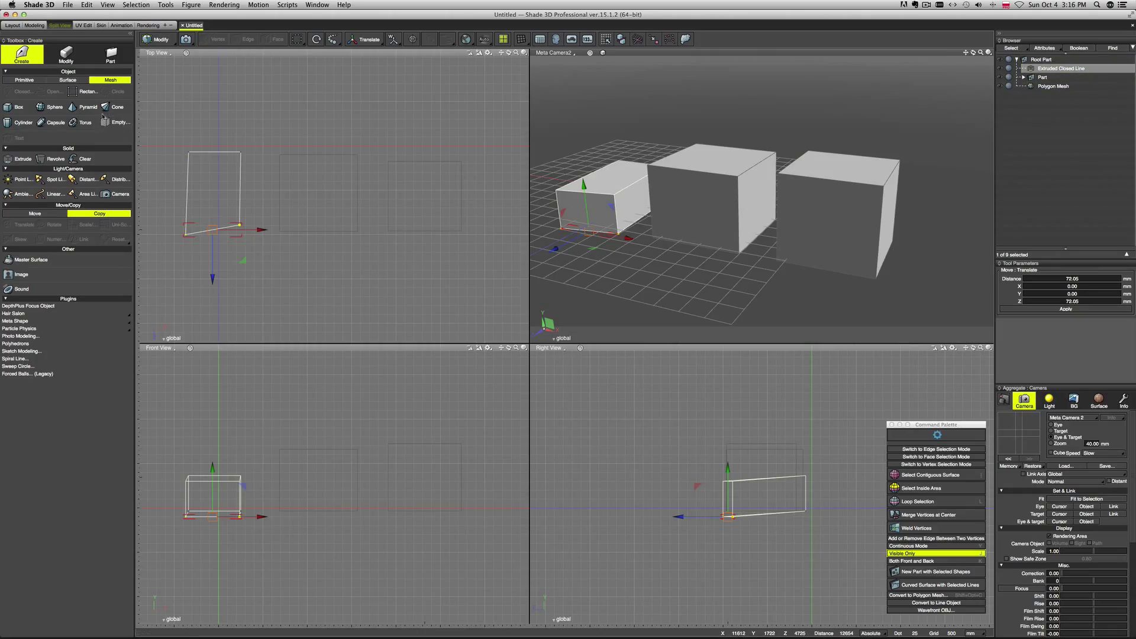
left_click(68, 79)
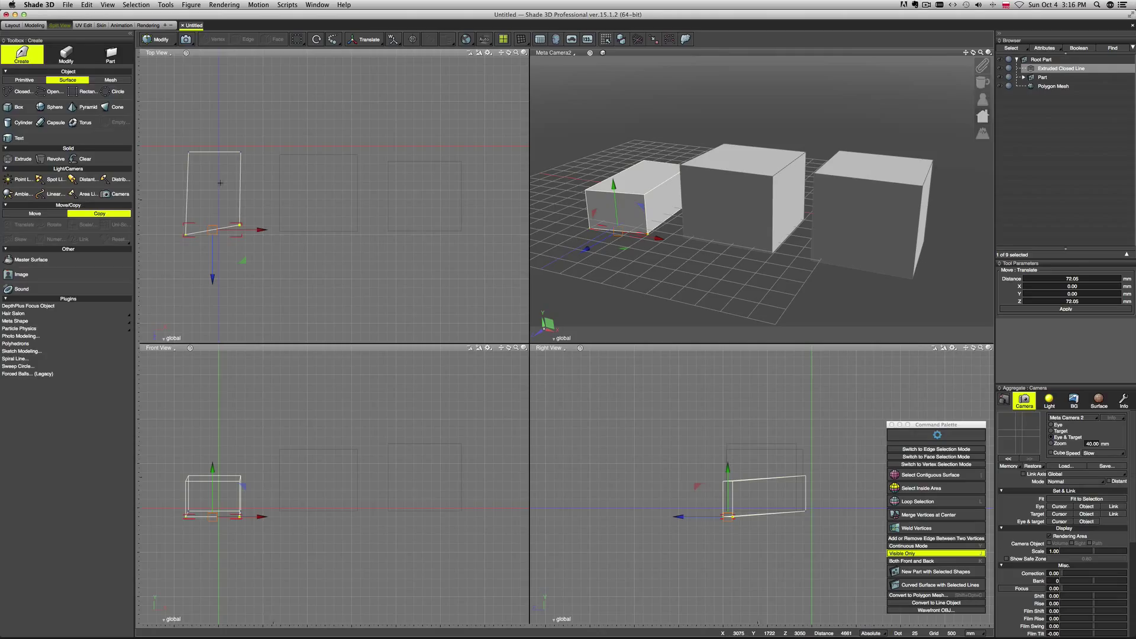
left_click(66, 53)
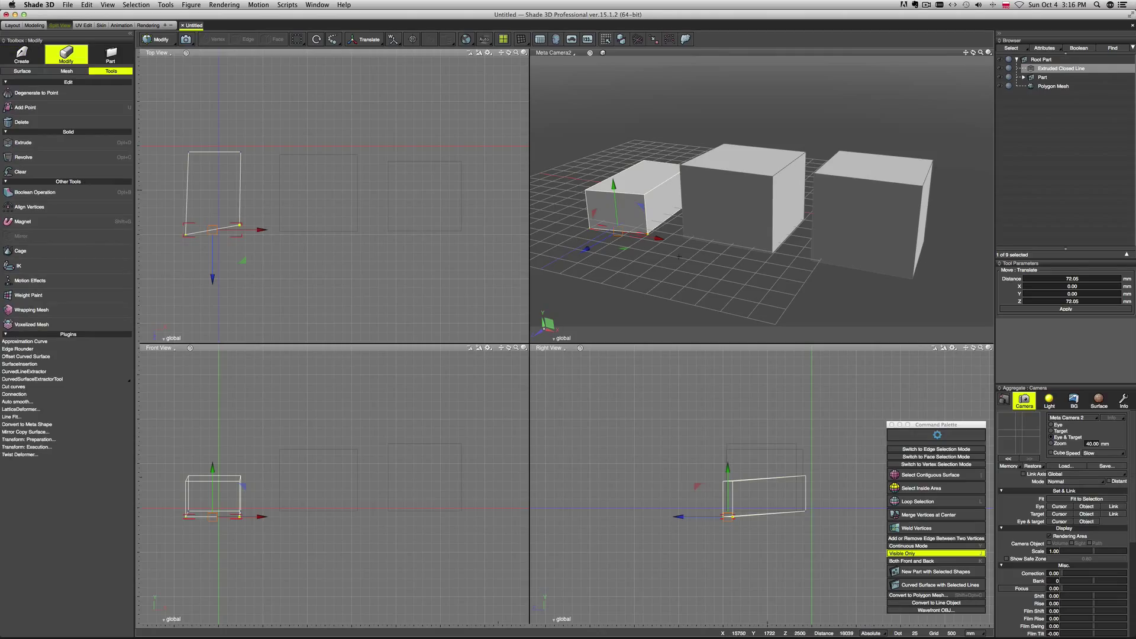
left_click(1042, 77)
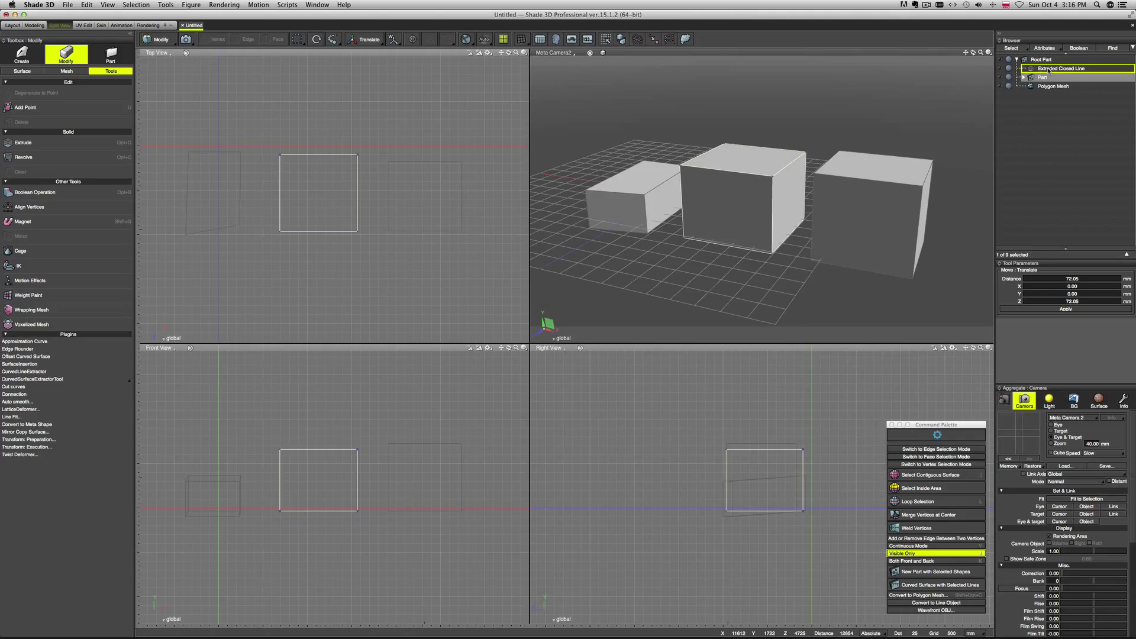
left_click(1059, 69)
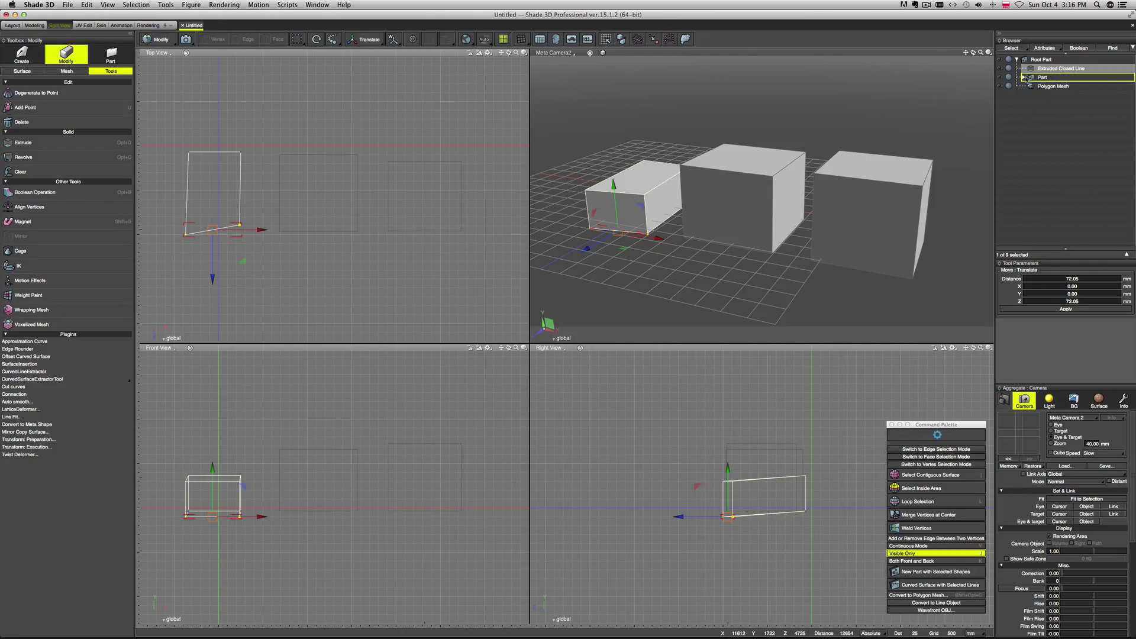
Expand the middle Part to show its Curved Surface and Closed Lines, then select the Polygon Mesh
left_click(1047, 76)
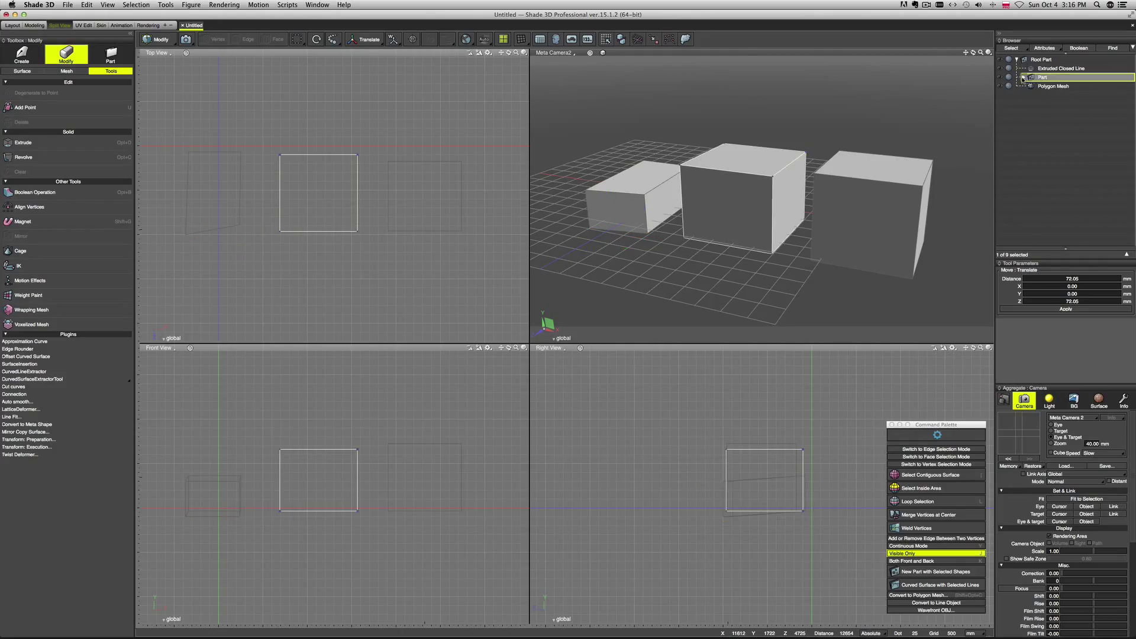
left_click(1028, 79)
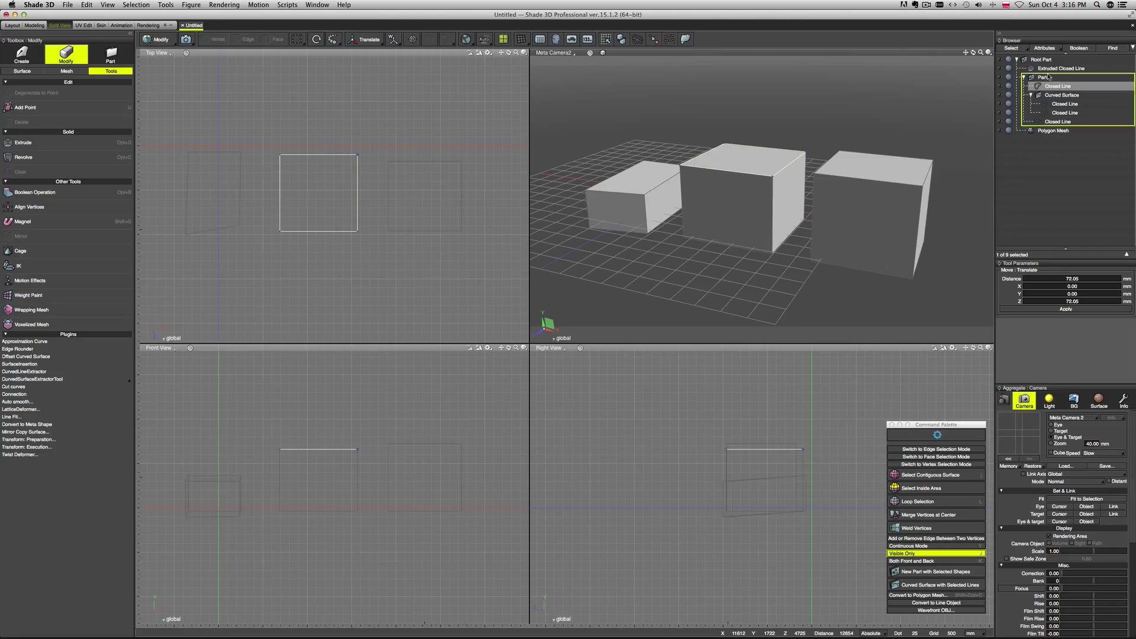
left_click(1061, 69)
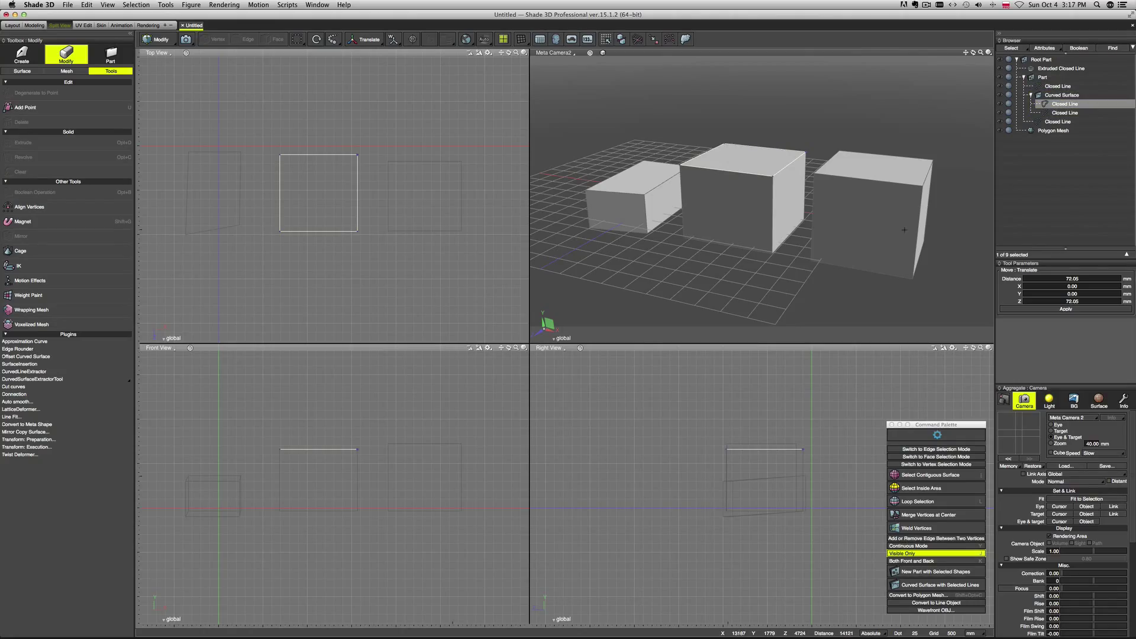
mouse_move(709, 219)
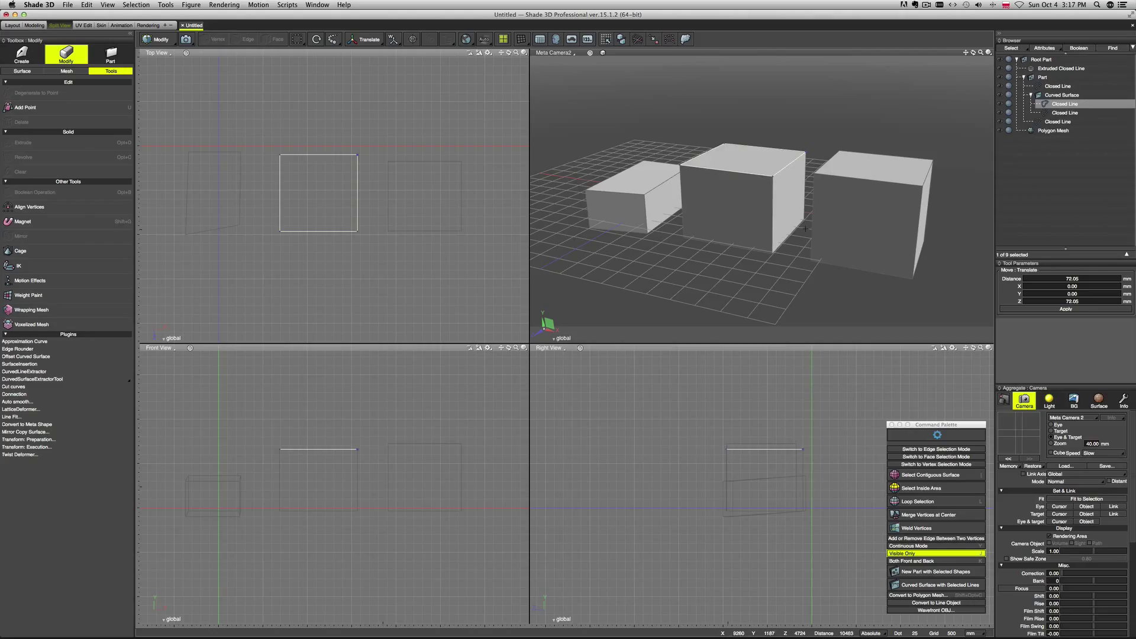
left_click(1054, 130)
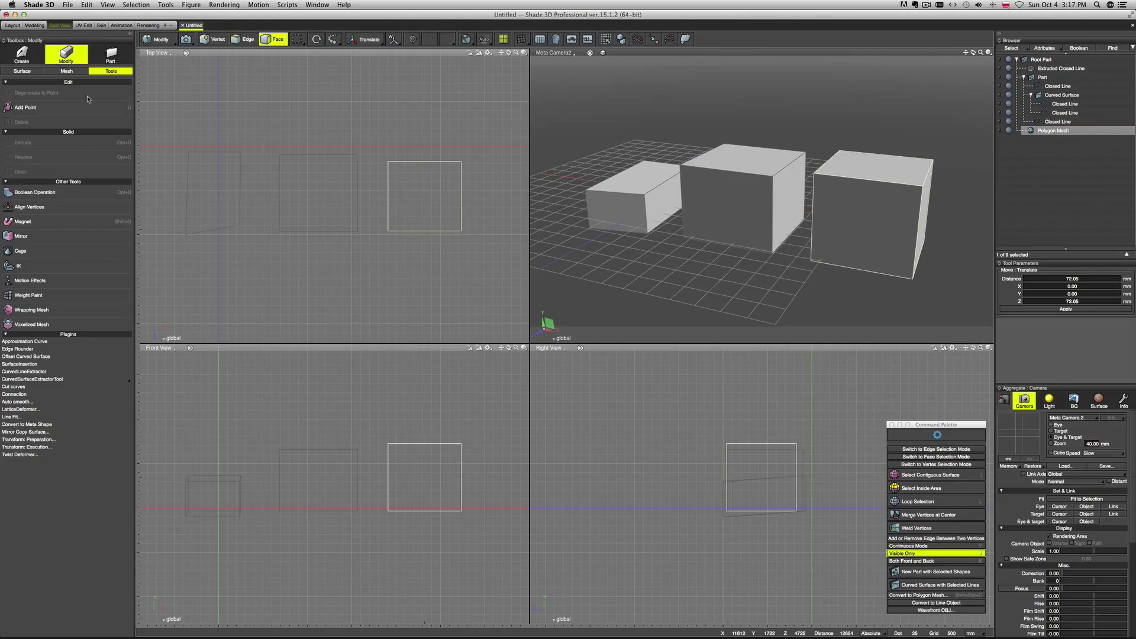
mouse_move(66, 71)
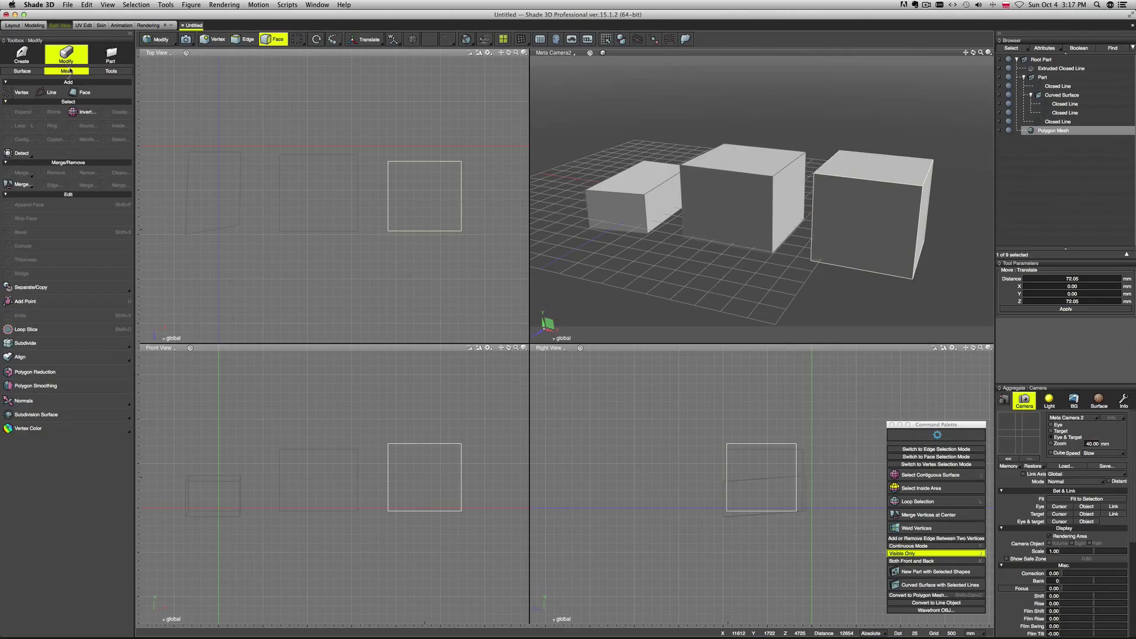
Browse the Modify toolbox's Surface and Mesh tabs with the leftmost extruded box selected
left_click(21, 71)
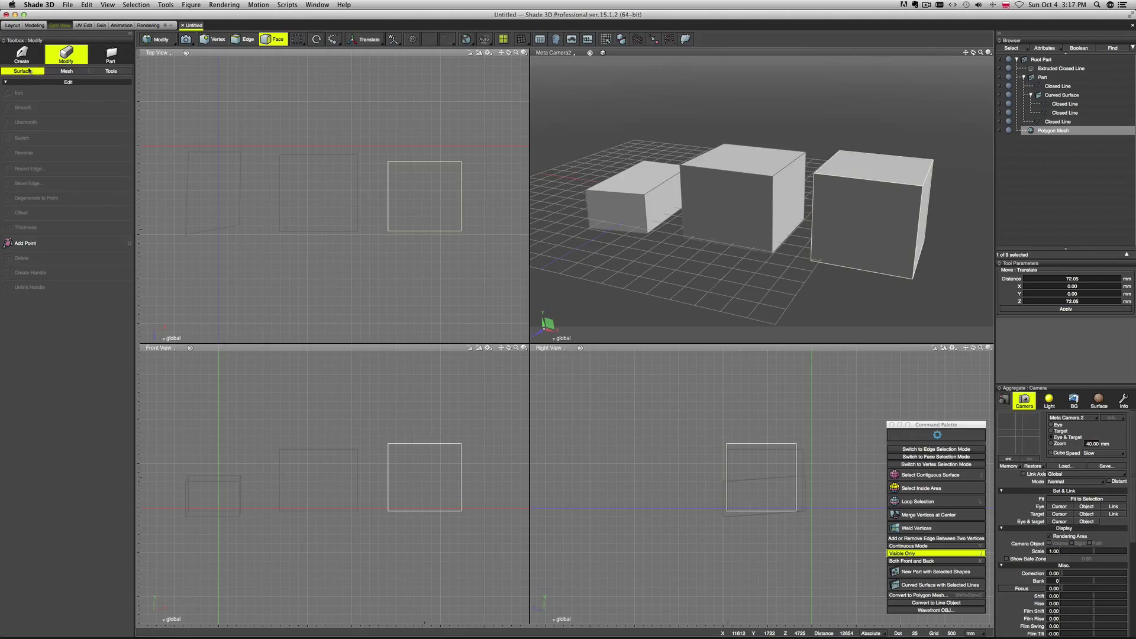
left_click(67, 71)
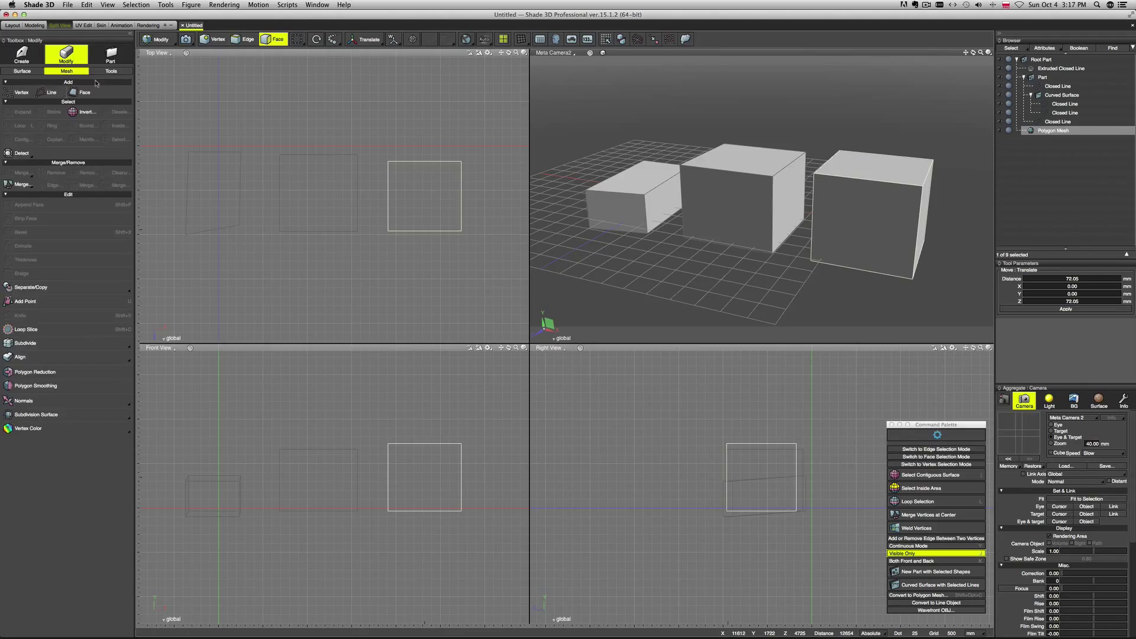
left_click(111, 70)
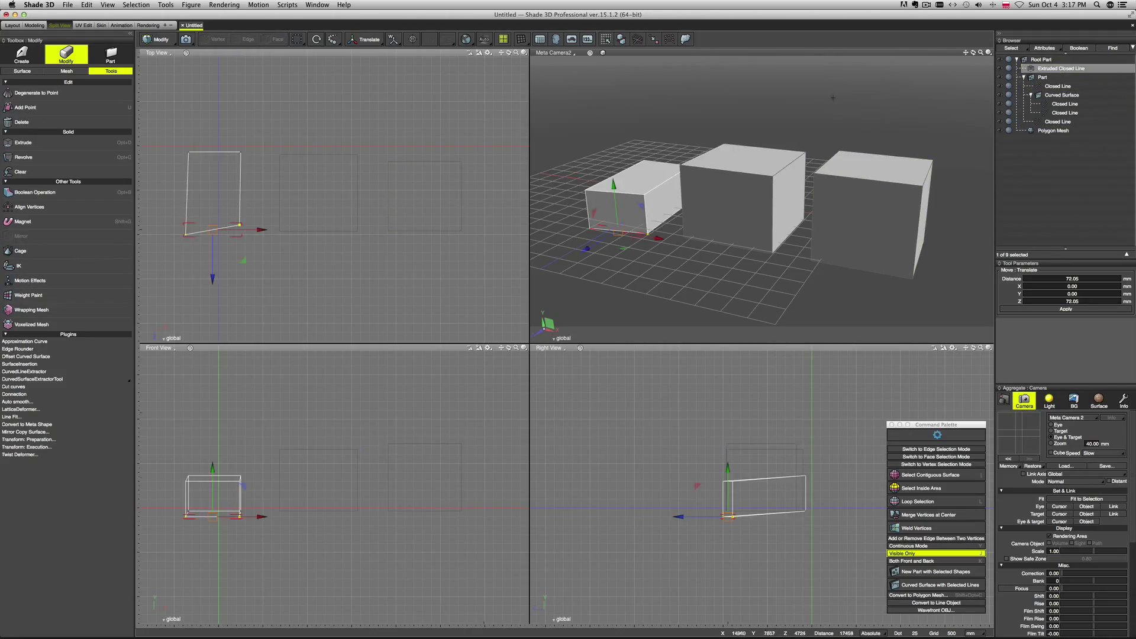
left_click(21, 71)
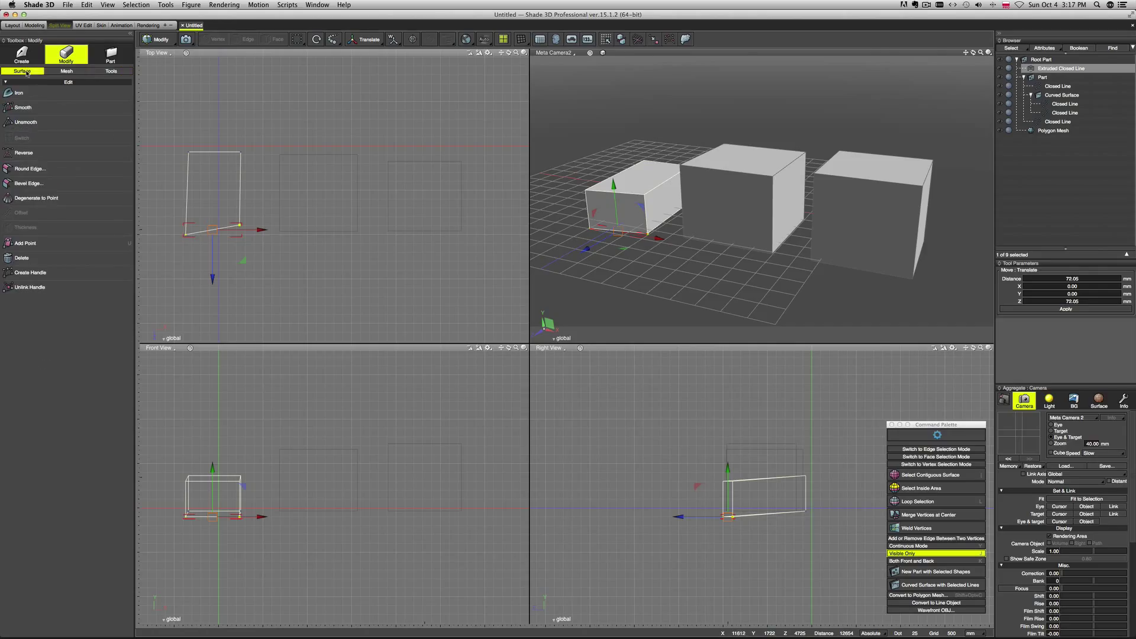
left_click(1061, 69)
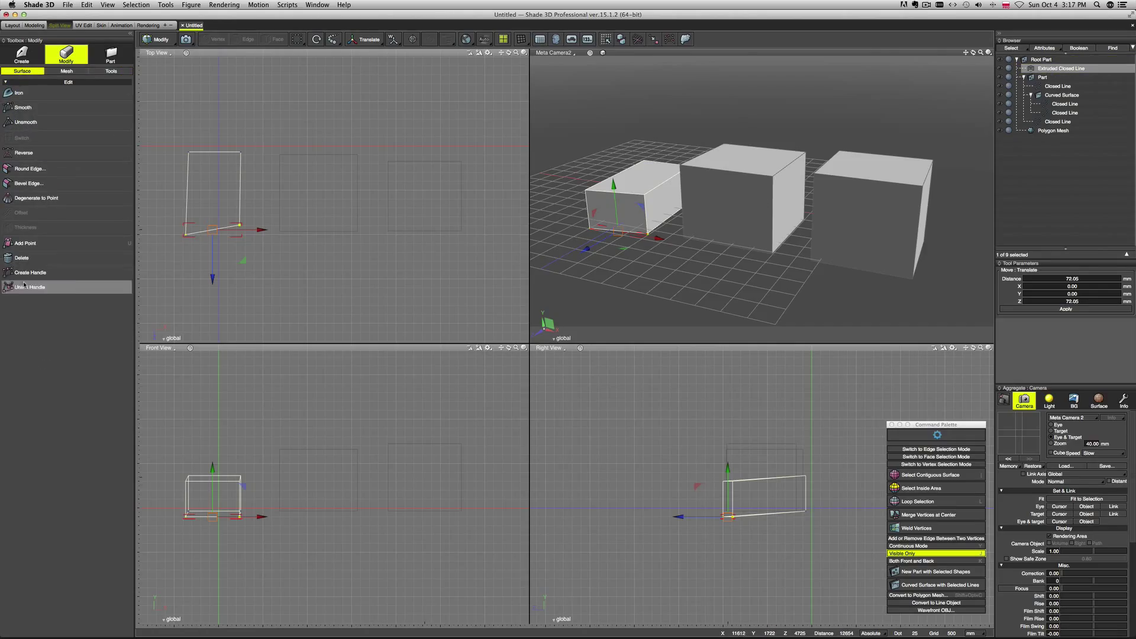
Step through the middle part's closed lines, then select the Polygon Mesh with the Mesh tab shown
left_click(1058, 86)
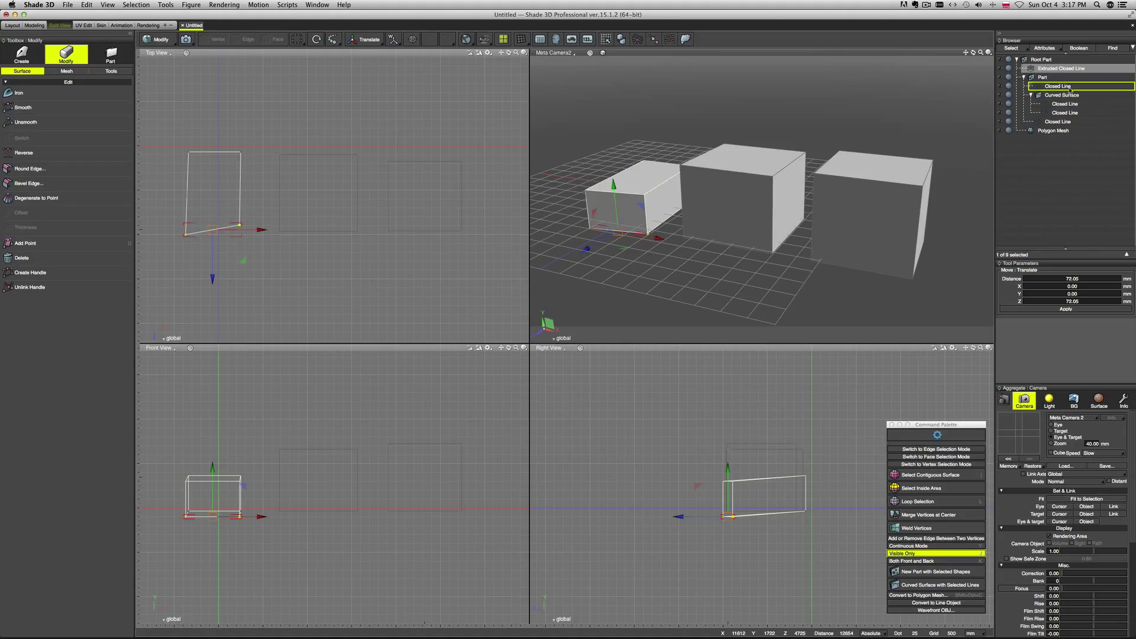
left_click(1058, 104)
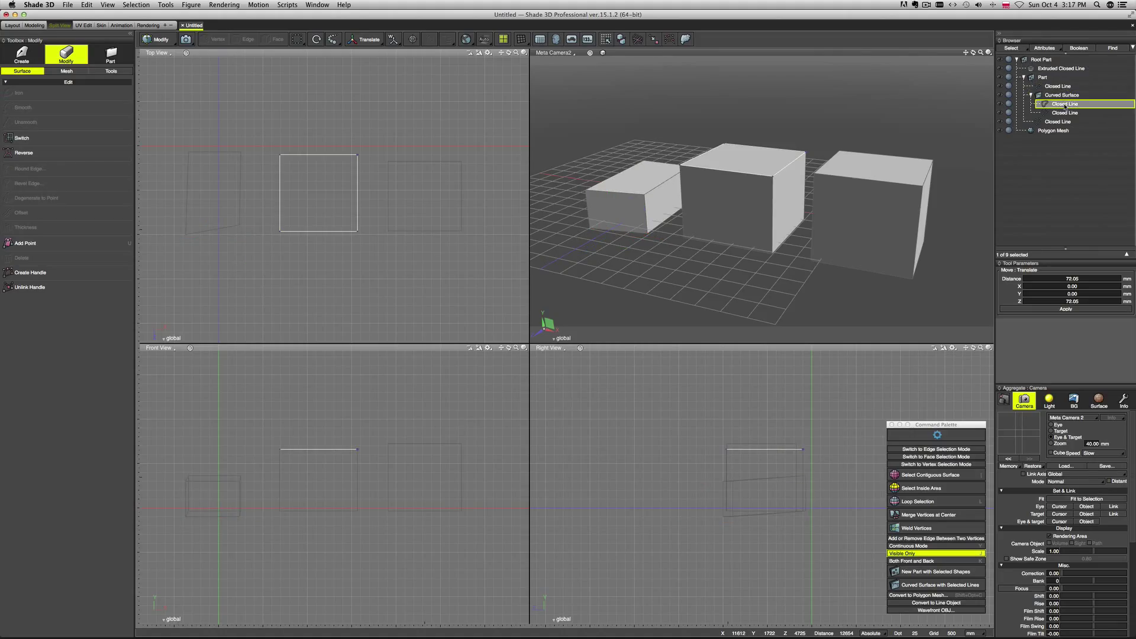
left_click(1062, 69)
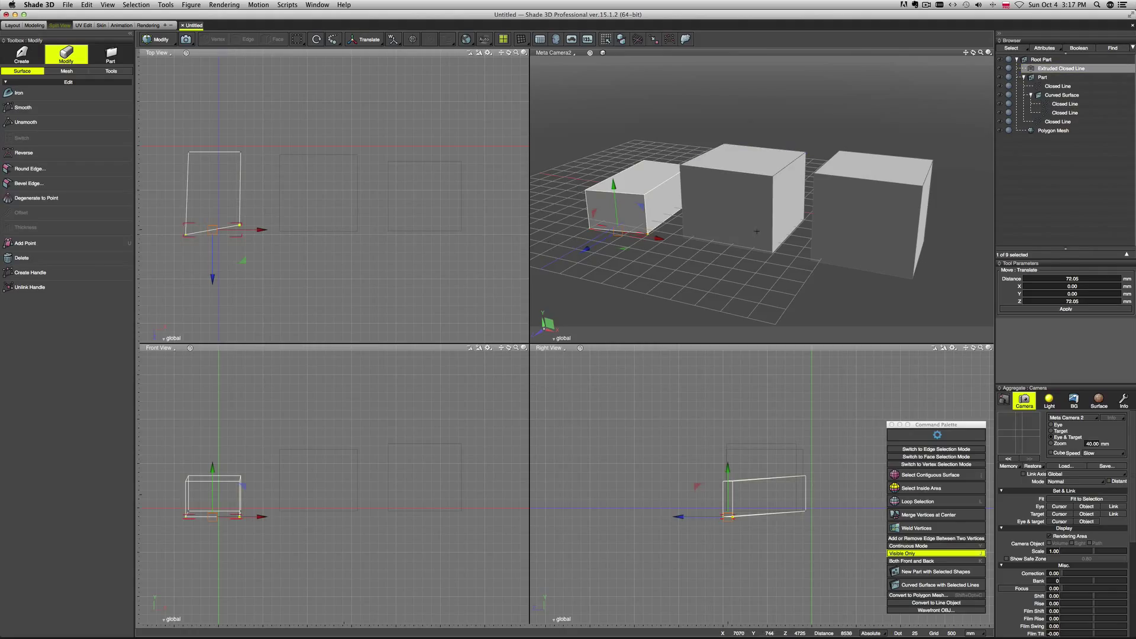
left_click(1058, 121)
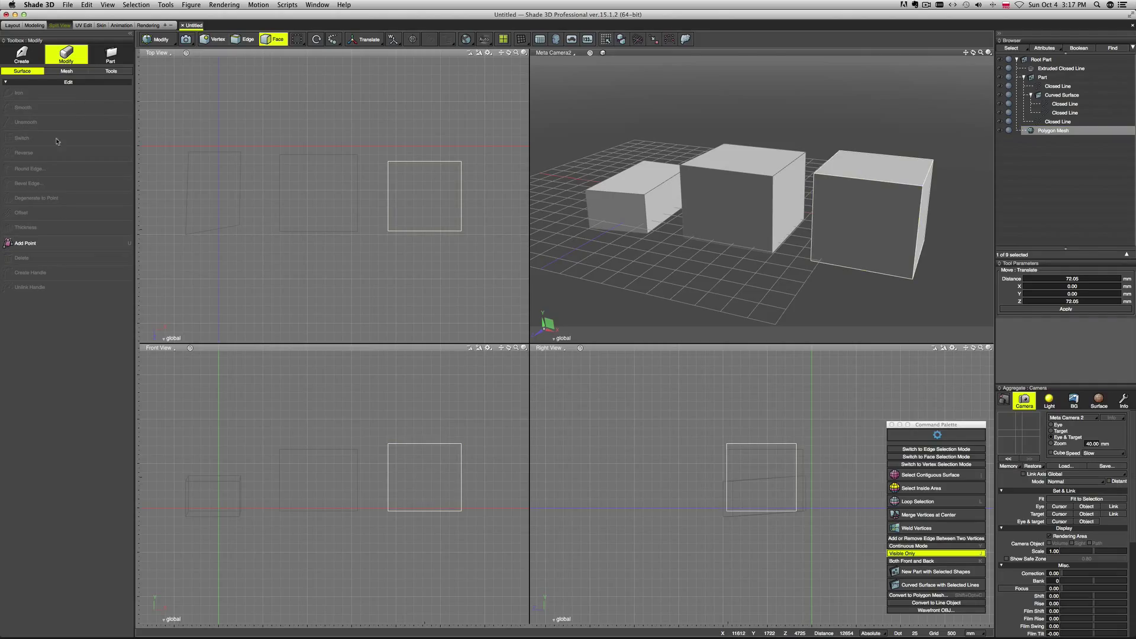
left_click(66, 71)
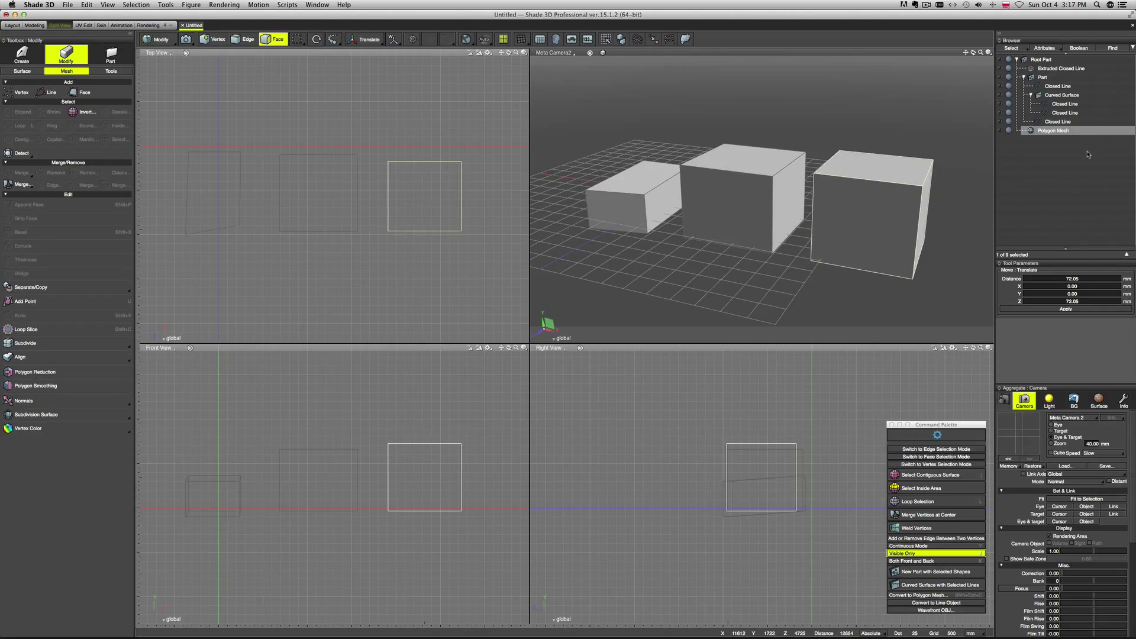
Toggle Face, Edge and Vertex selection modes on the mesh box, then return to the Create toolbox
left_click(867, 211)
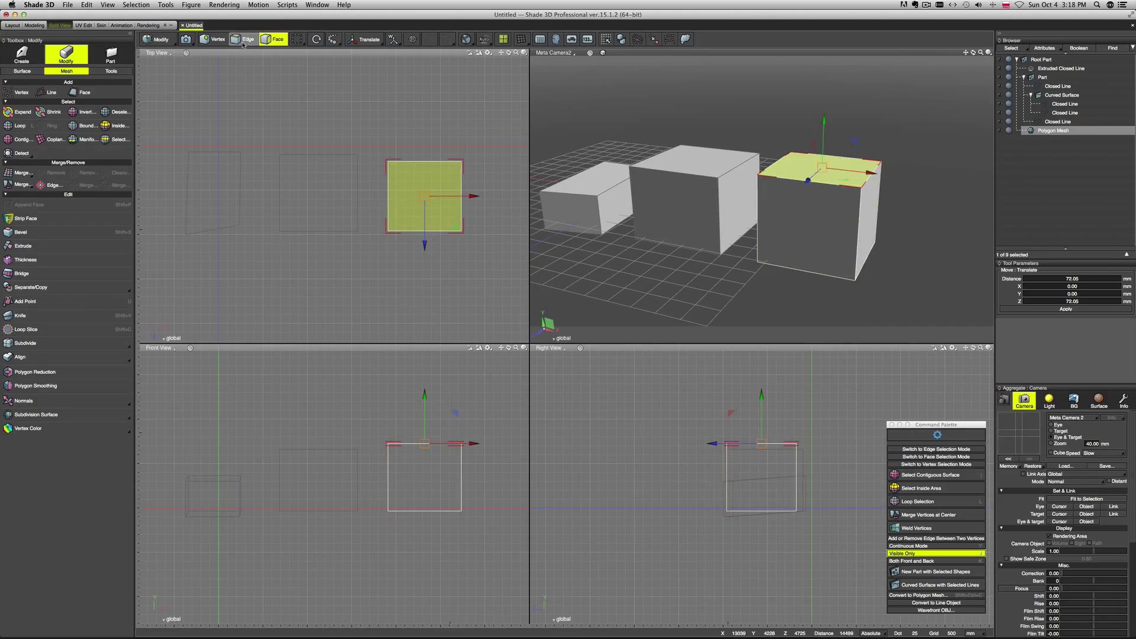
left_click(247, 39)
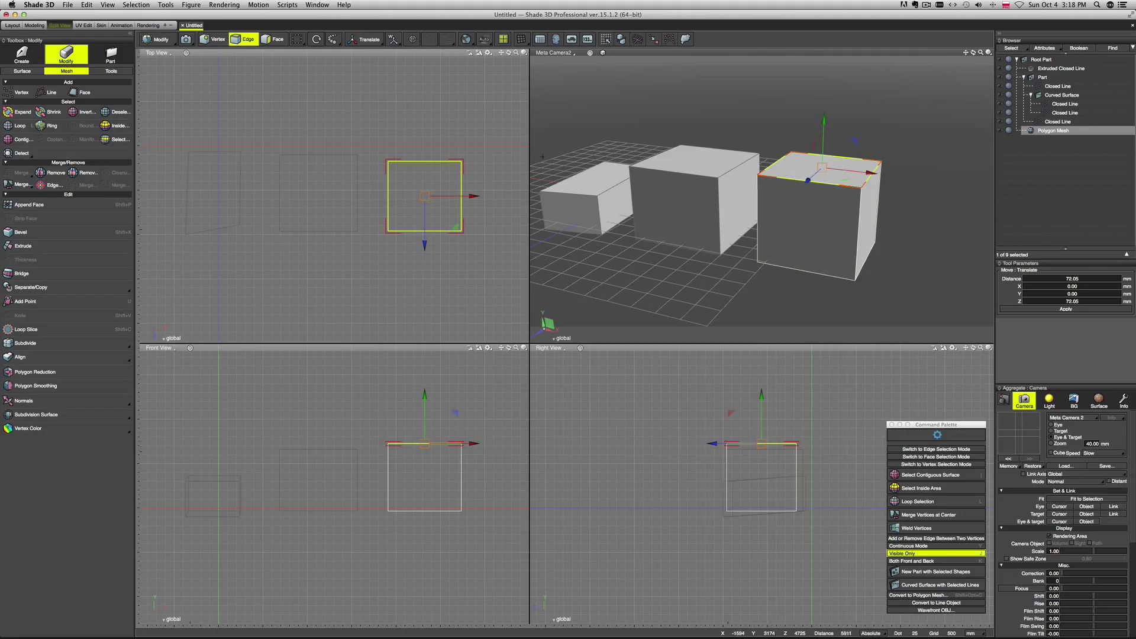
left_click(214, 38)
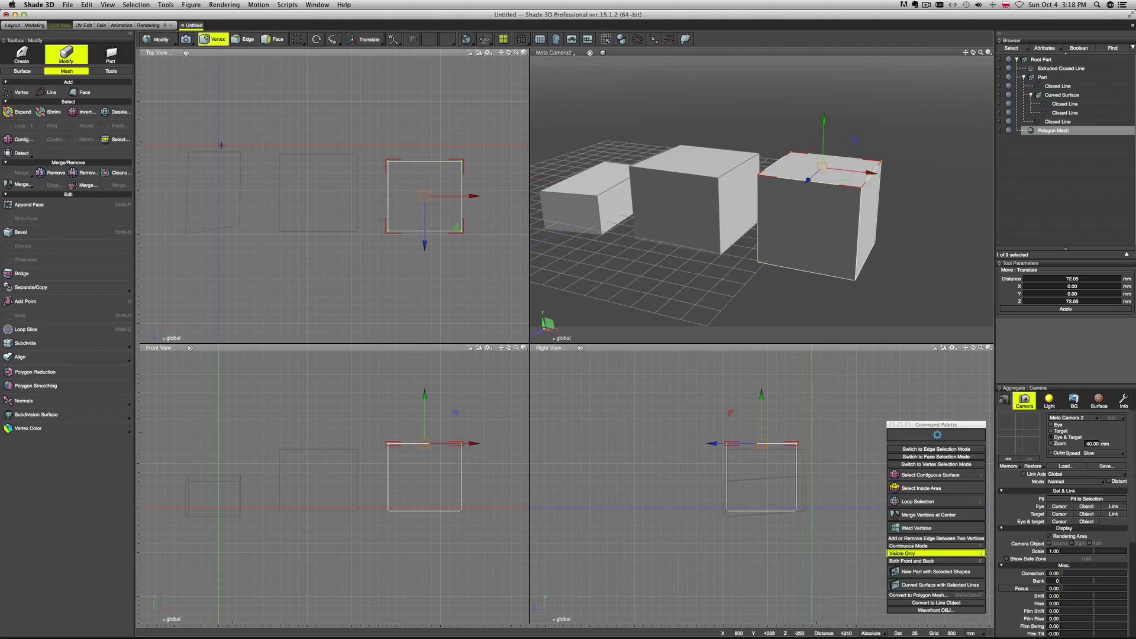
mouse_move(453, 211)
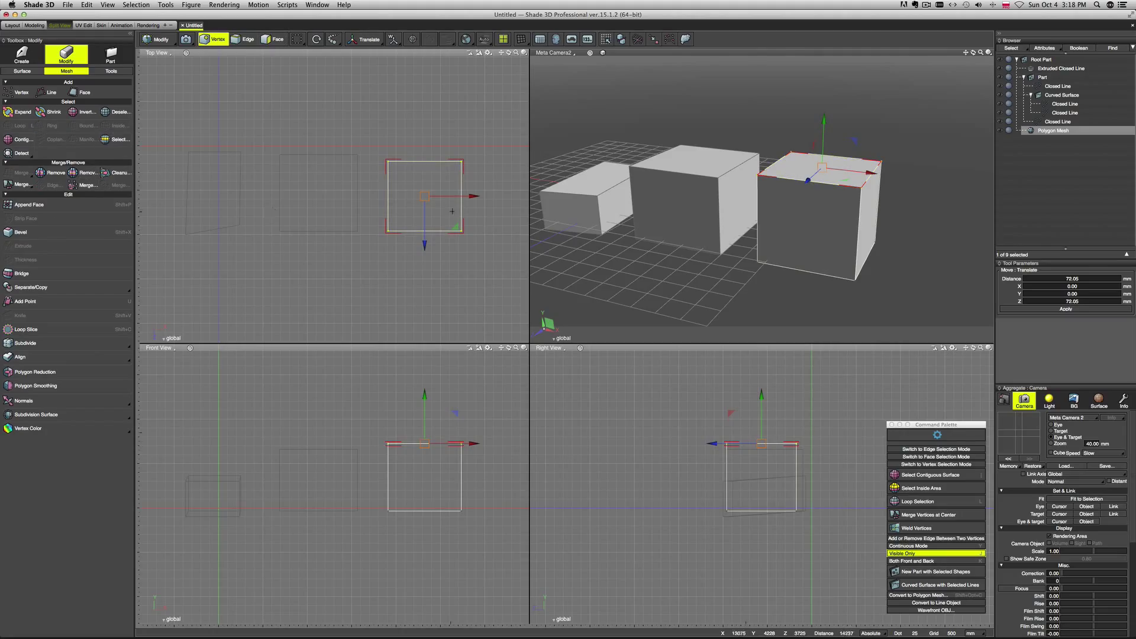
mouse_move(593, 175)
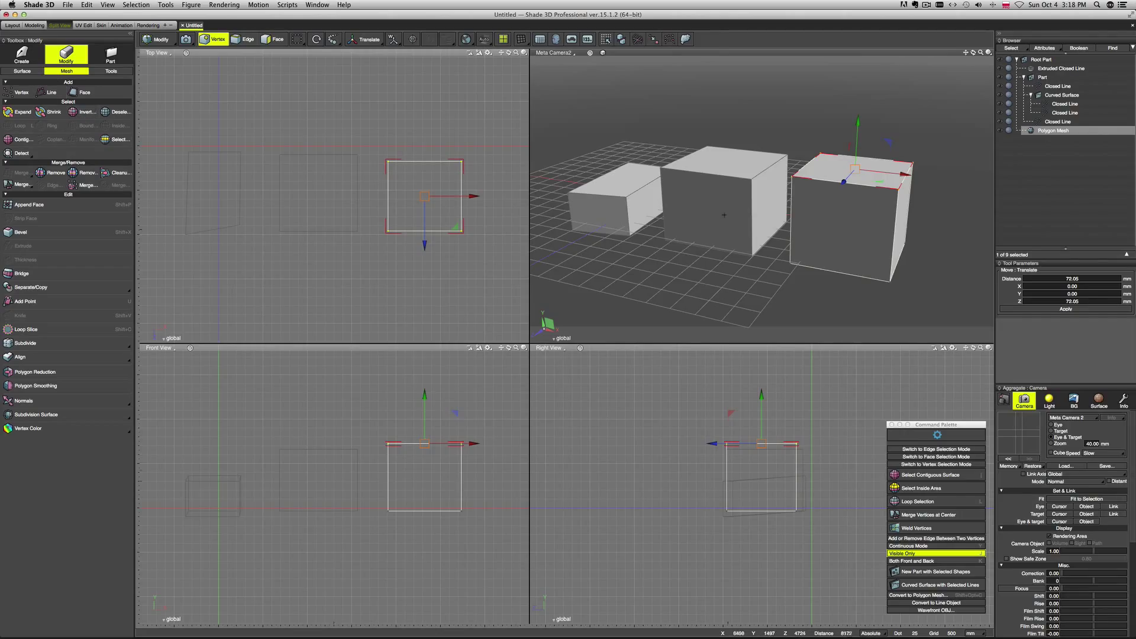
mouse_move(504, 178)
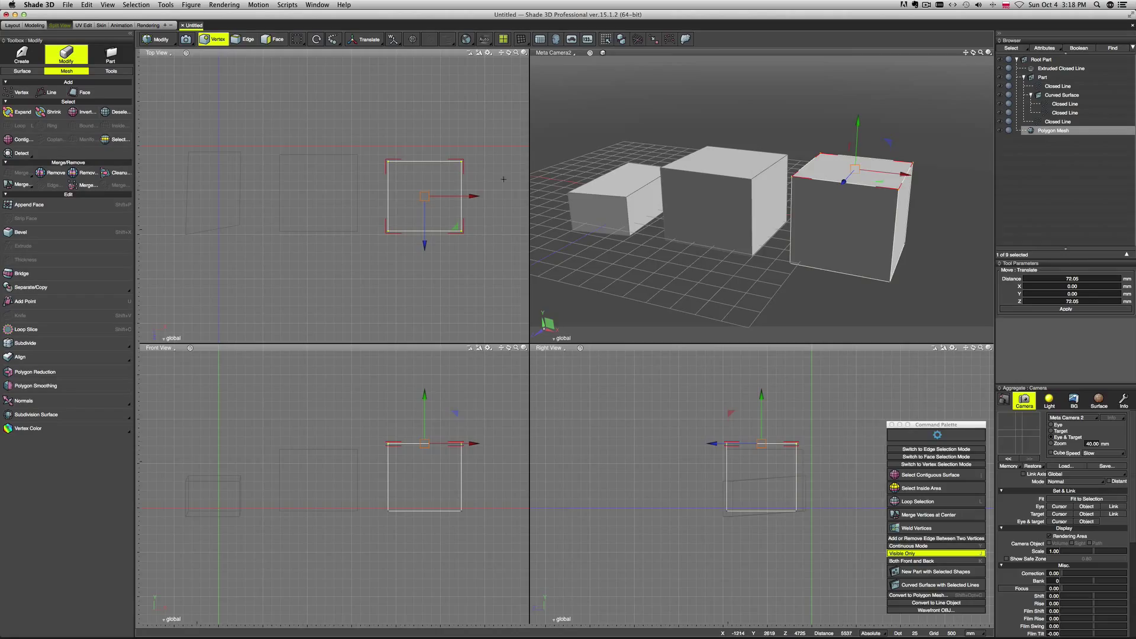
left_click(21, 71)
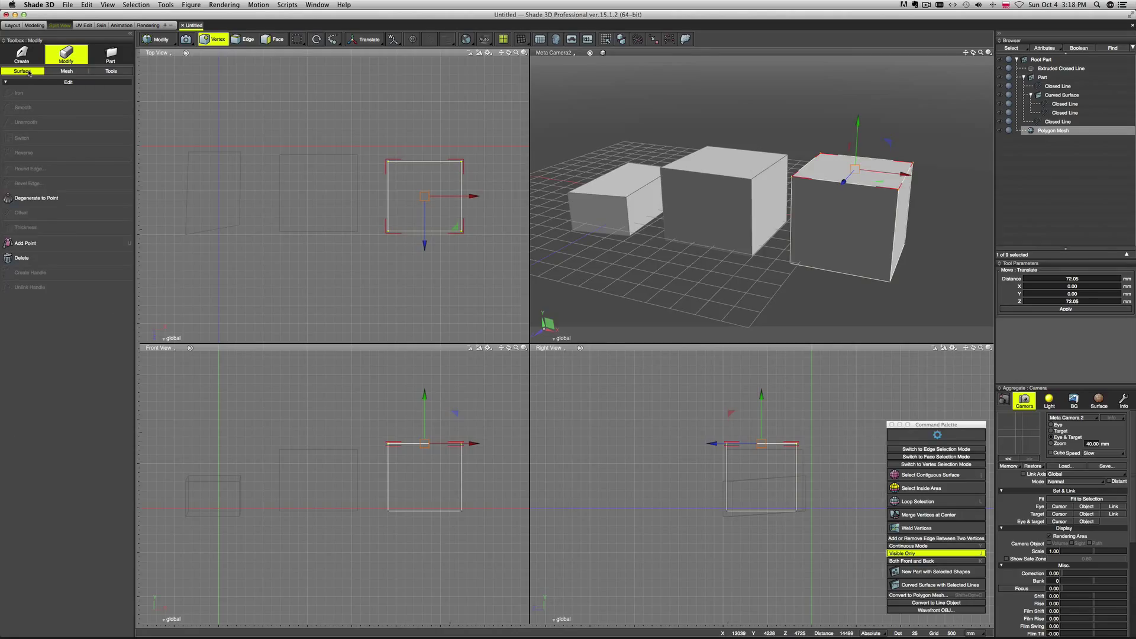
left_click(21, 55)
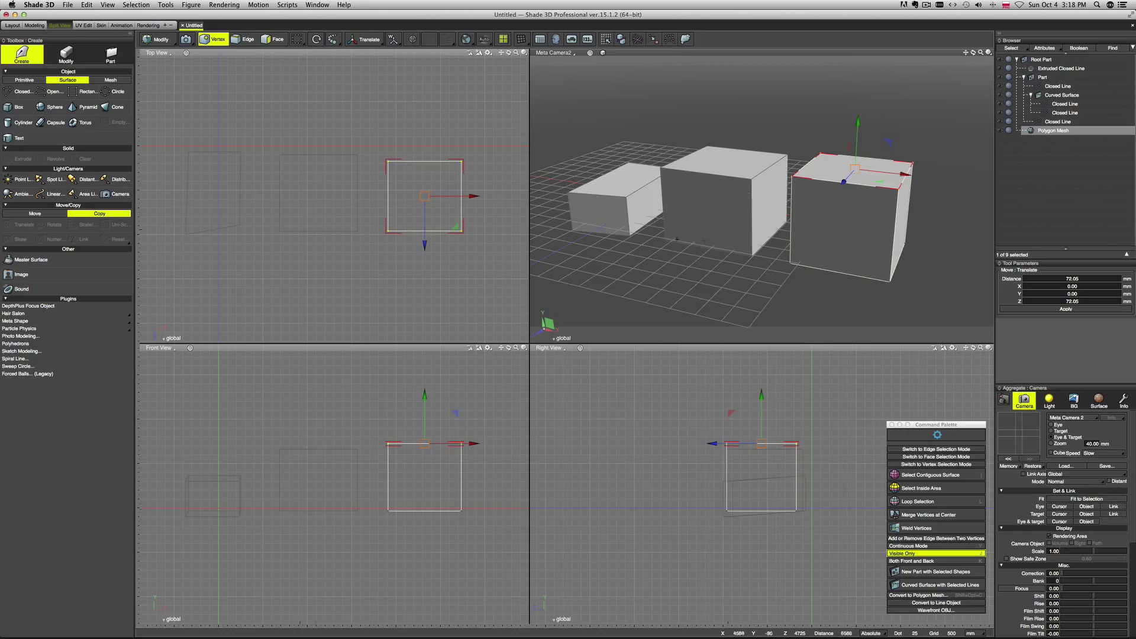
mouse_move(761, 198)
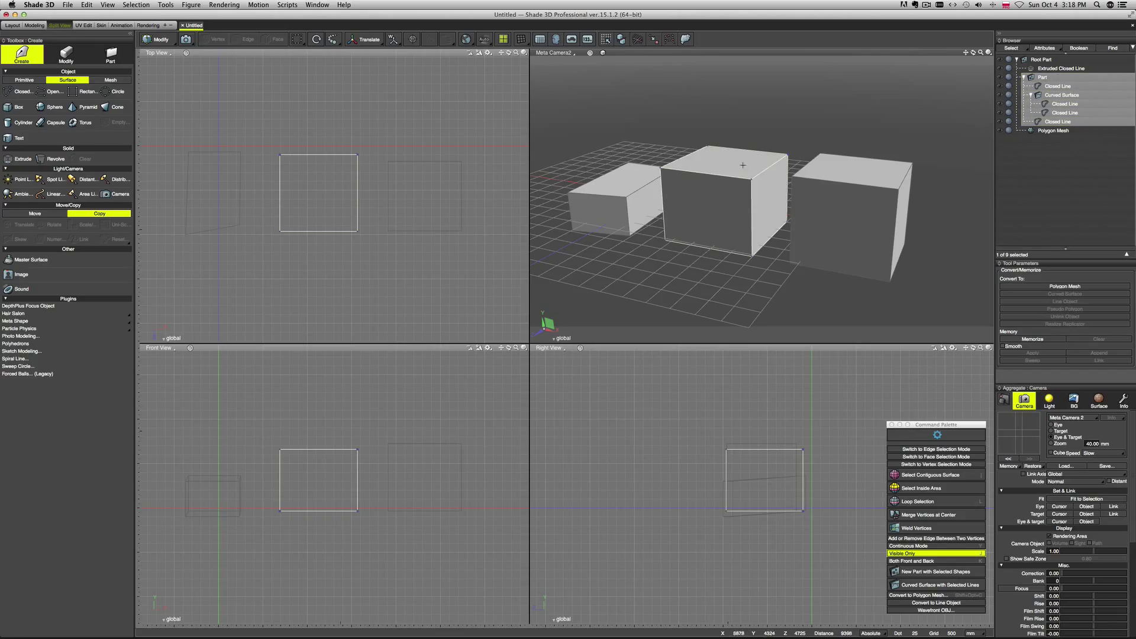
Show Convert/Memorize polygon-mesh options and select the Extruded Closed Line box for conversion
left_click(1044, 77)
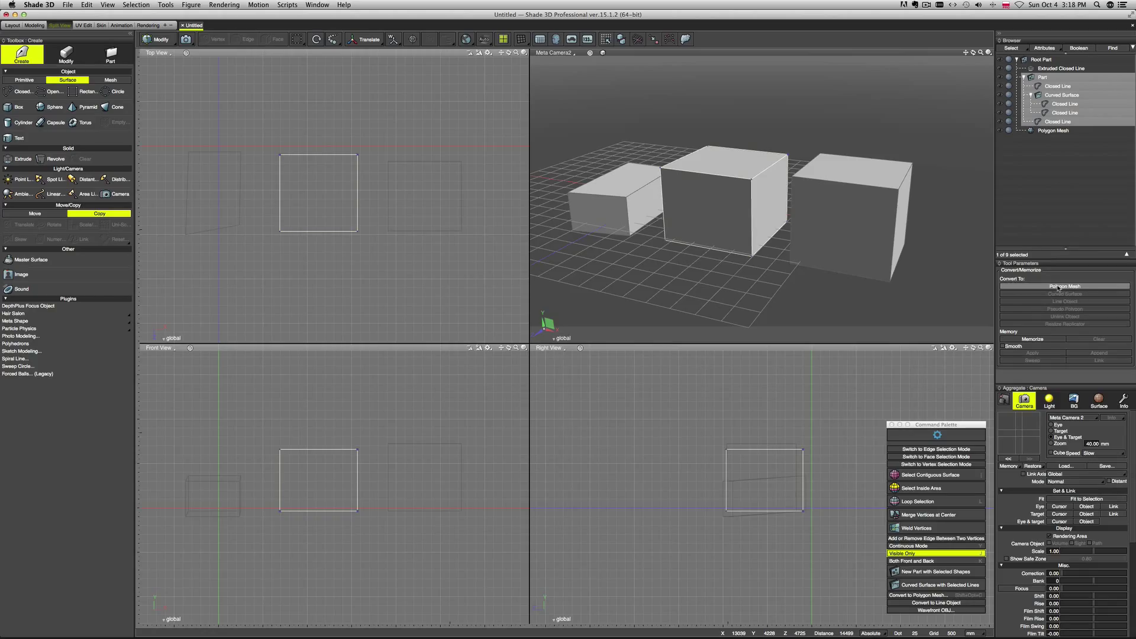
mouse_move(1065, 286)
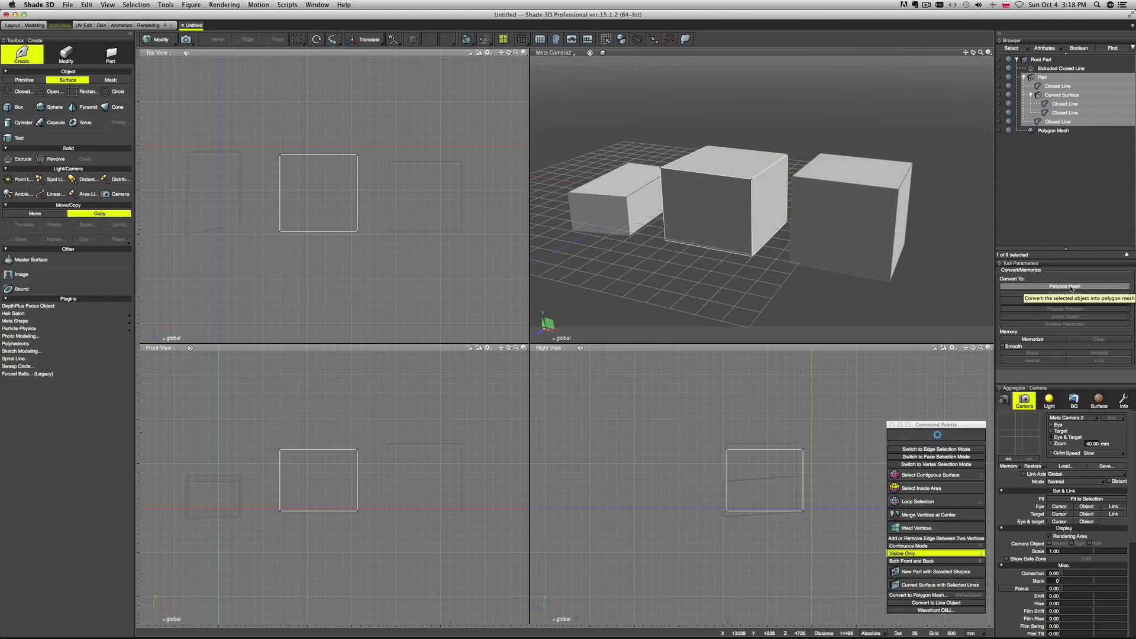
left_click(1058, 69)
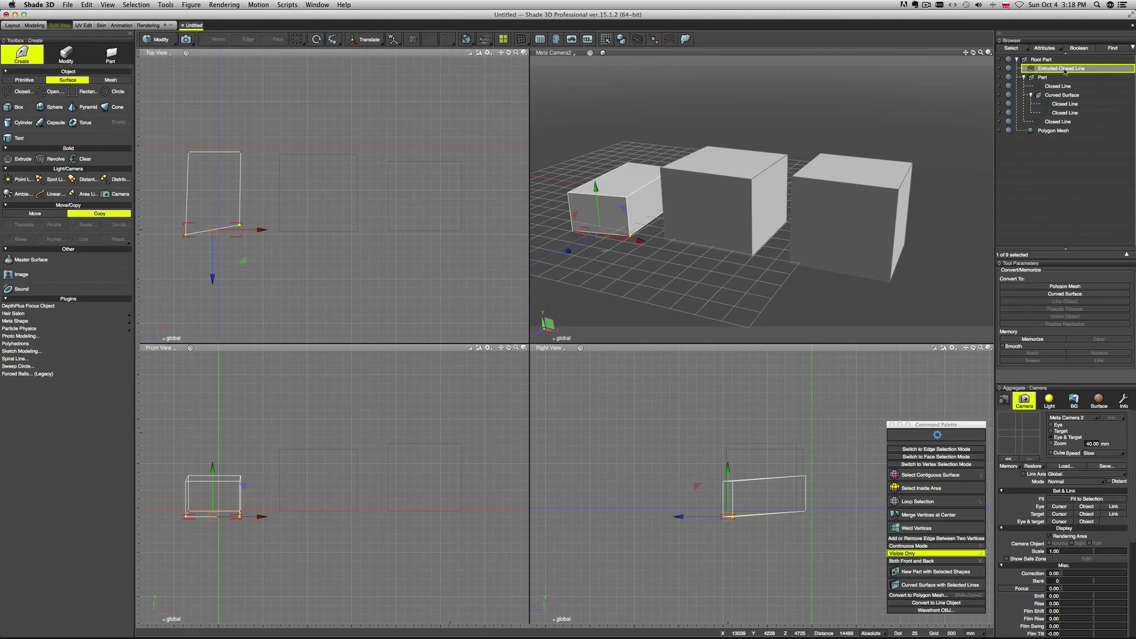
left_click(1065, 293)
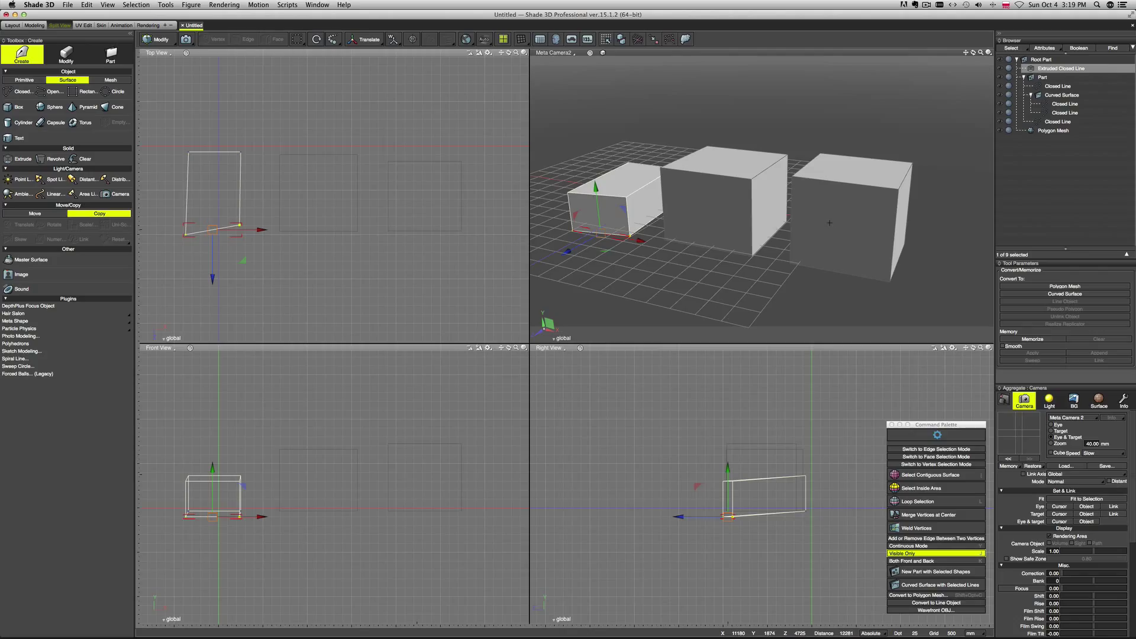
left_click(1060, 68)
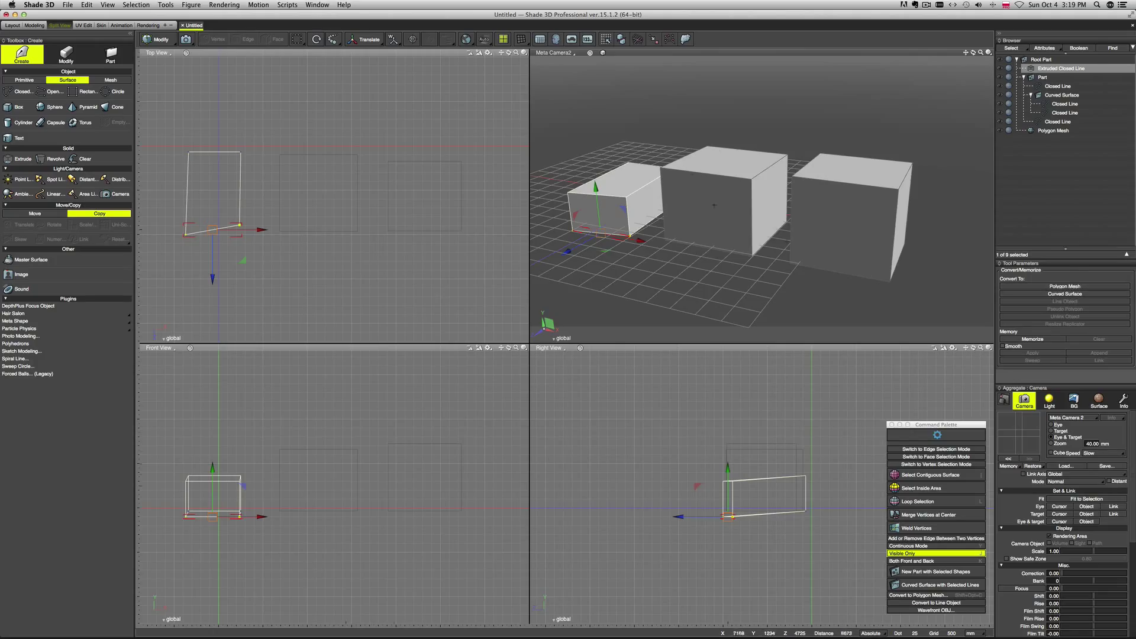
mouse_move(807, 196)
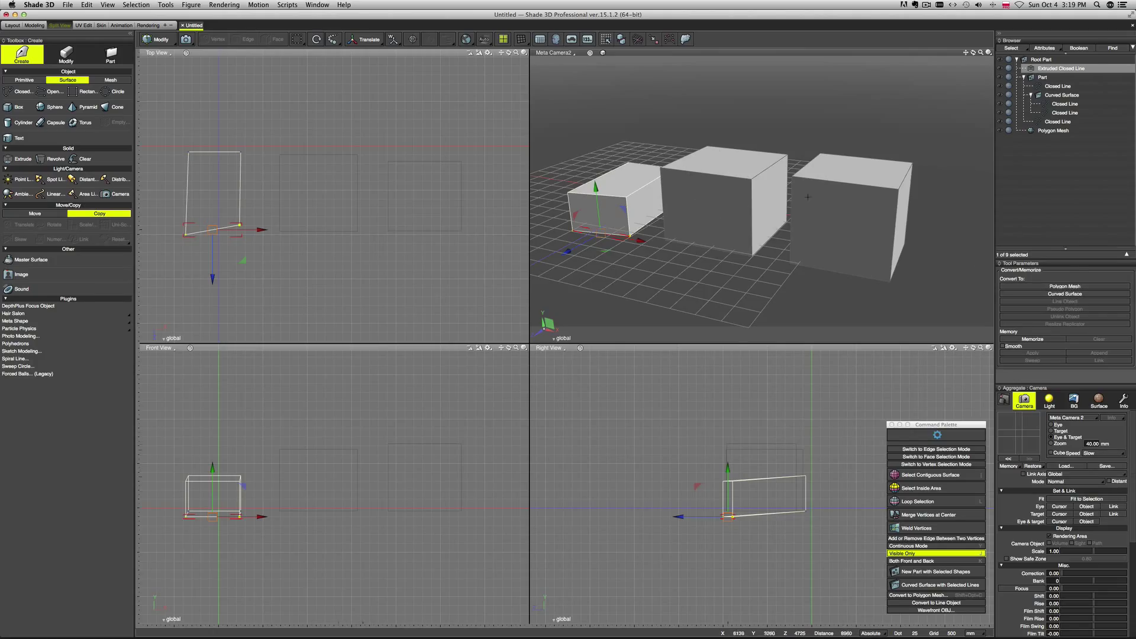
Convert the leftmost extruded box into a curved-surface part via Convert To
left_click(1062, 77)
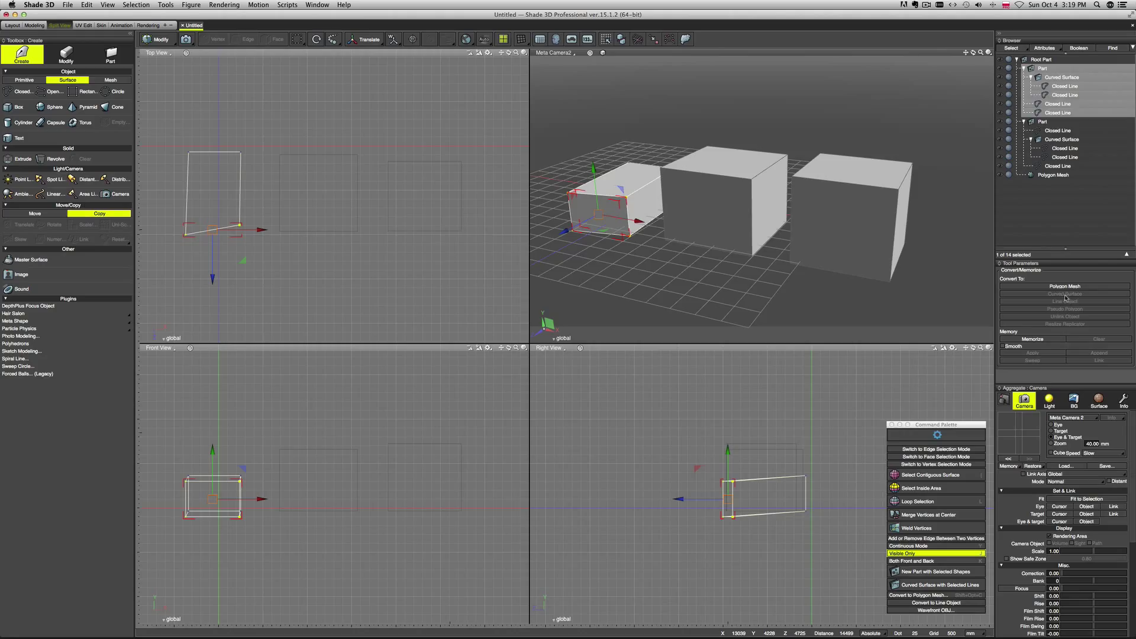
left_click(1064, 112)
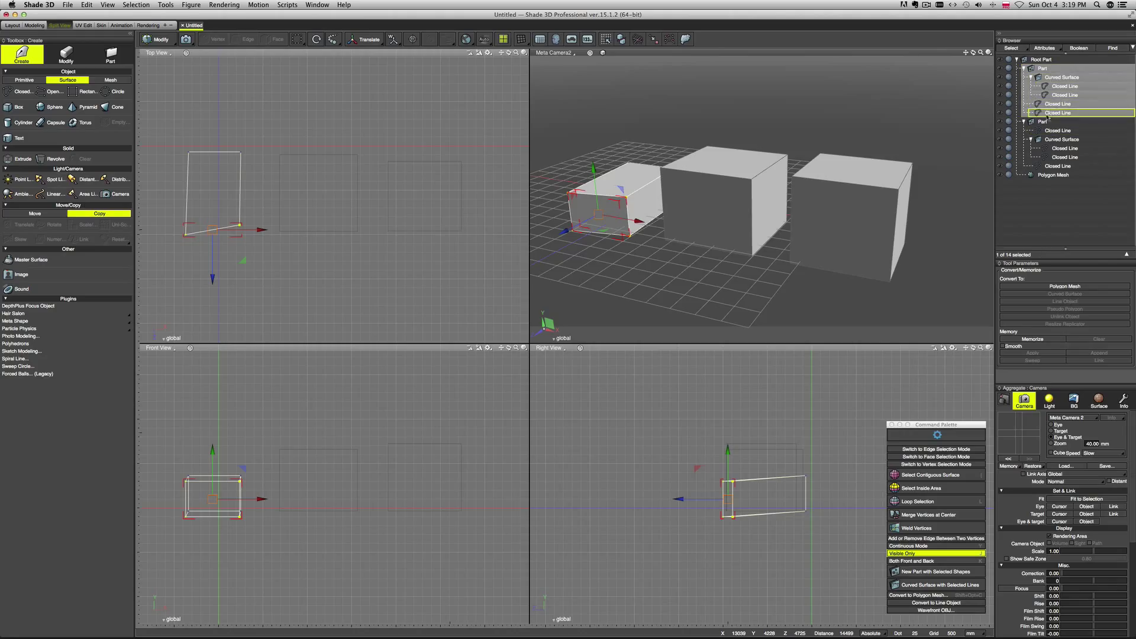
left_click(1041, 120)
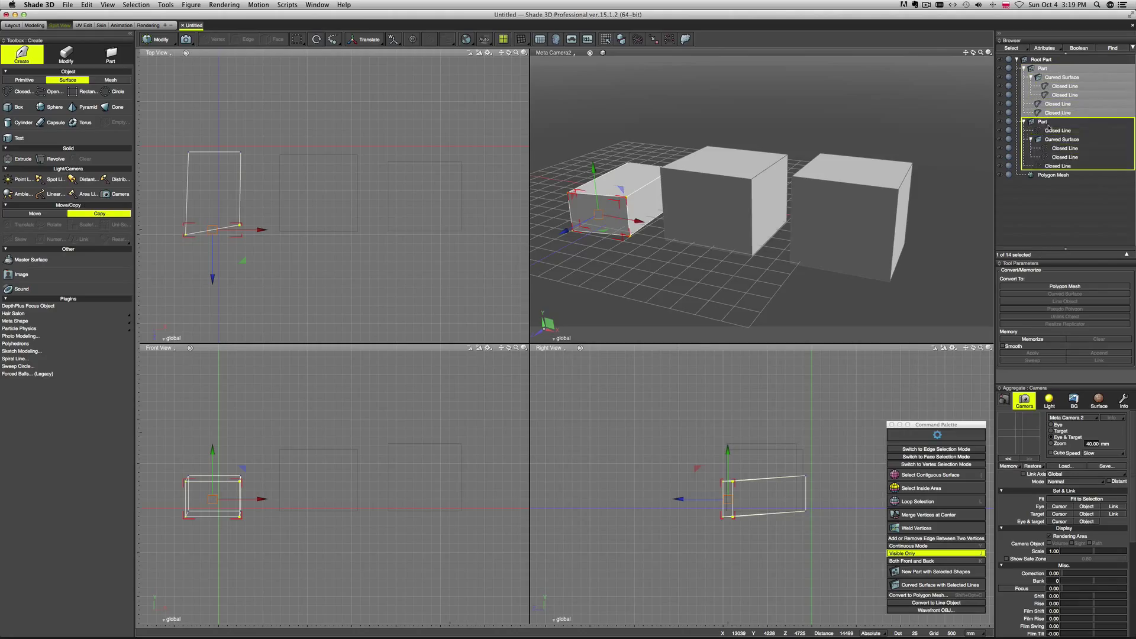
Select the leftmost box's new Part in the Browser and start its polygon mesh conversion
left_click(1062, 77)
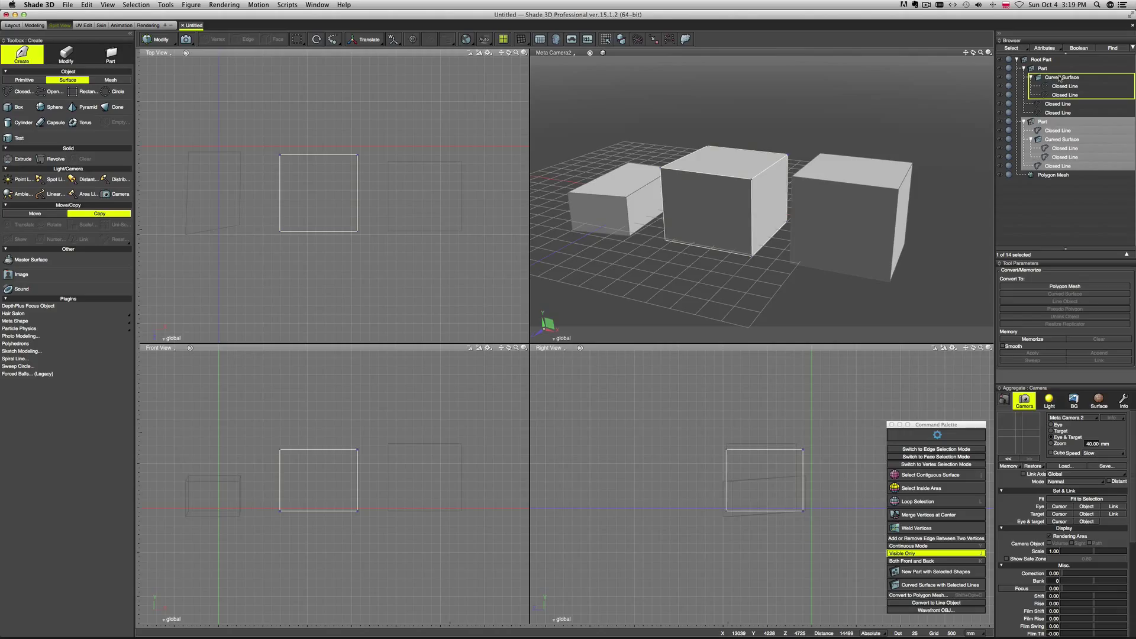
left_click(1065, 86)
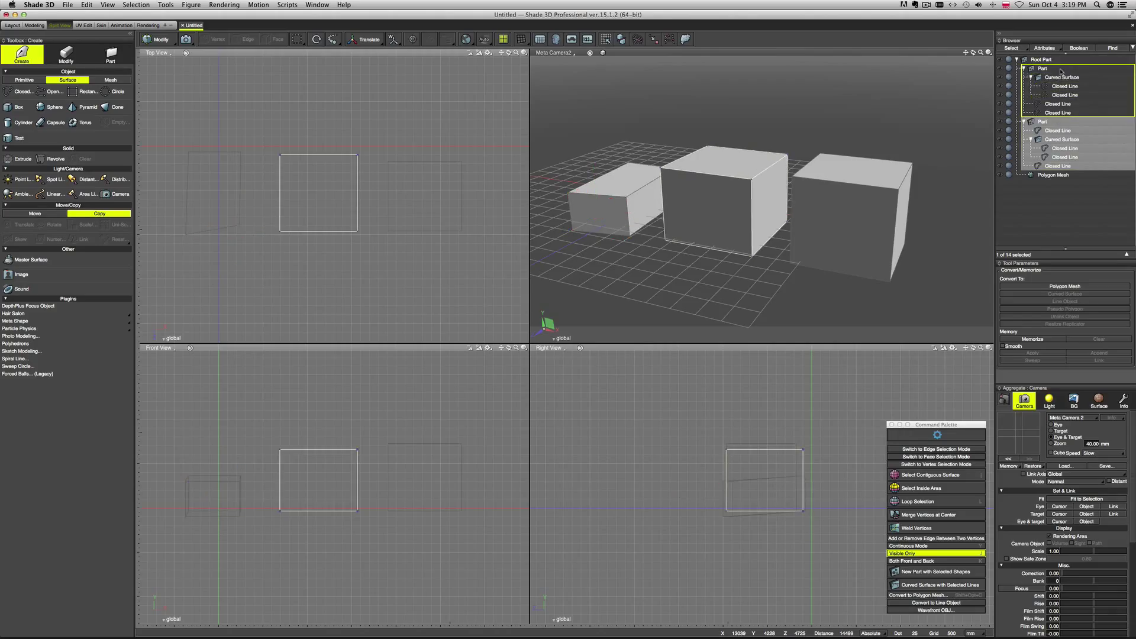
left_click(1064, 112)
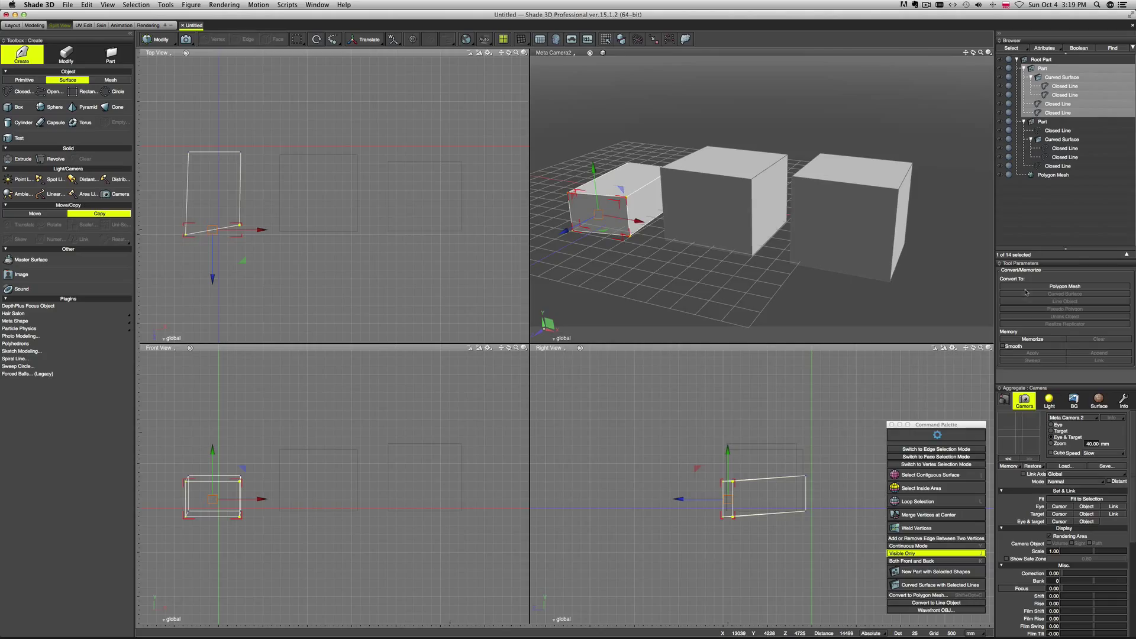
left_click(1062, 77)
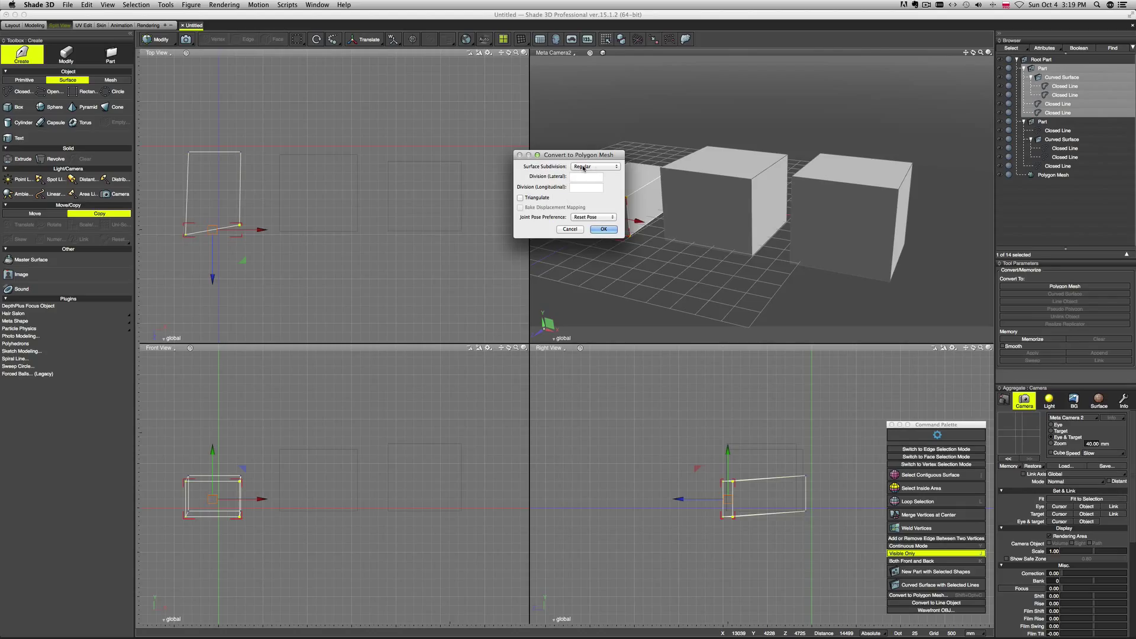
Review the surface subdivision choices in Convert to Polygon Mesh, then cancel without converting
left_click(592, 166)
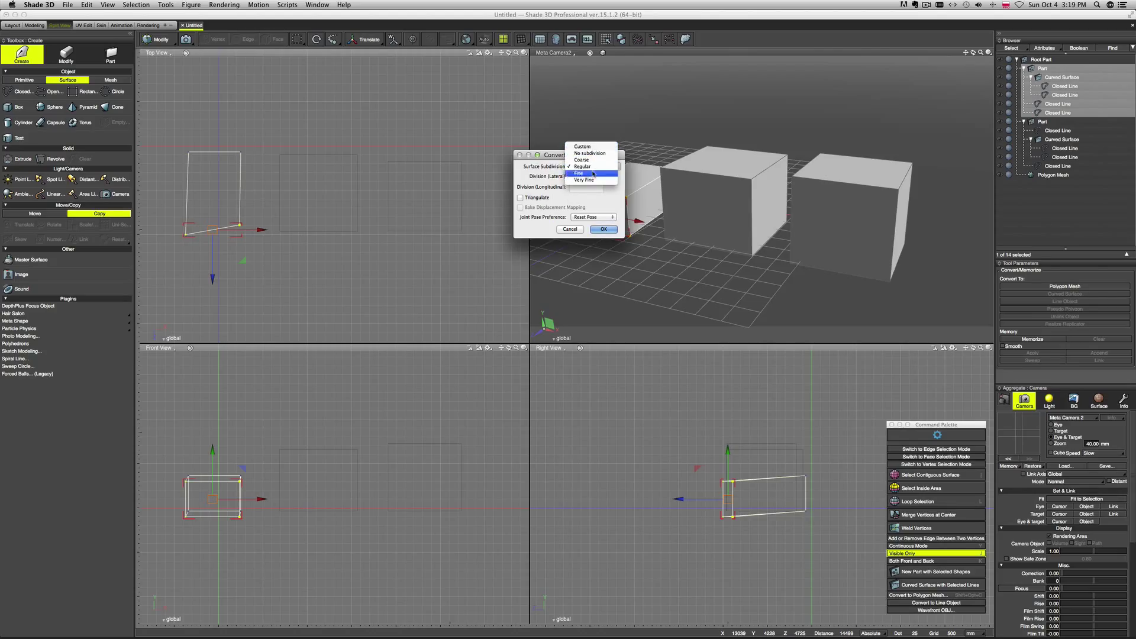
left_click(582, 165)
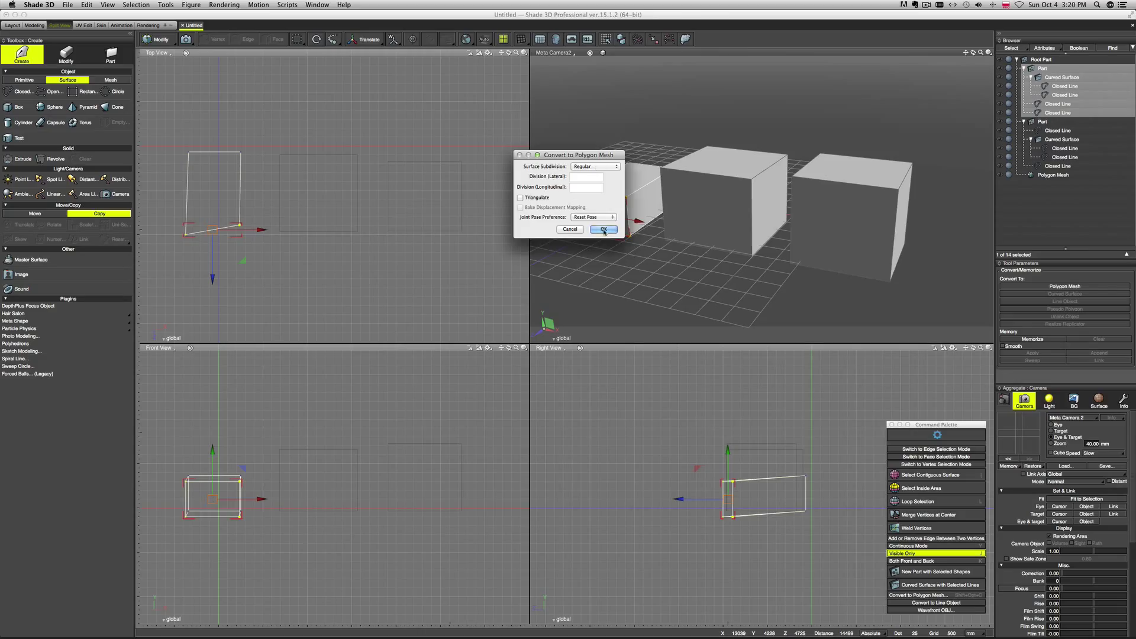
left_click(602, 230)
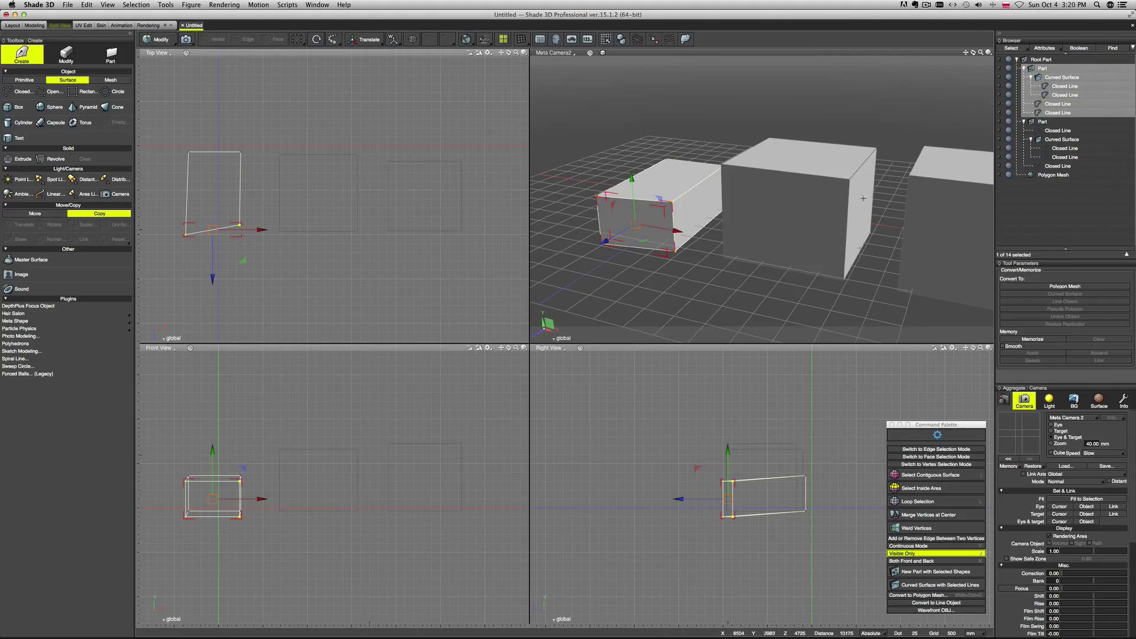
Convert the leftmost box to a polygon mesh with No subdivision, then select the remaining Part
left_click(935, 596)
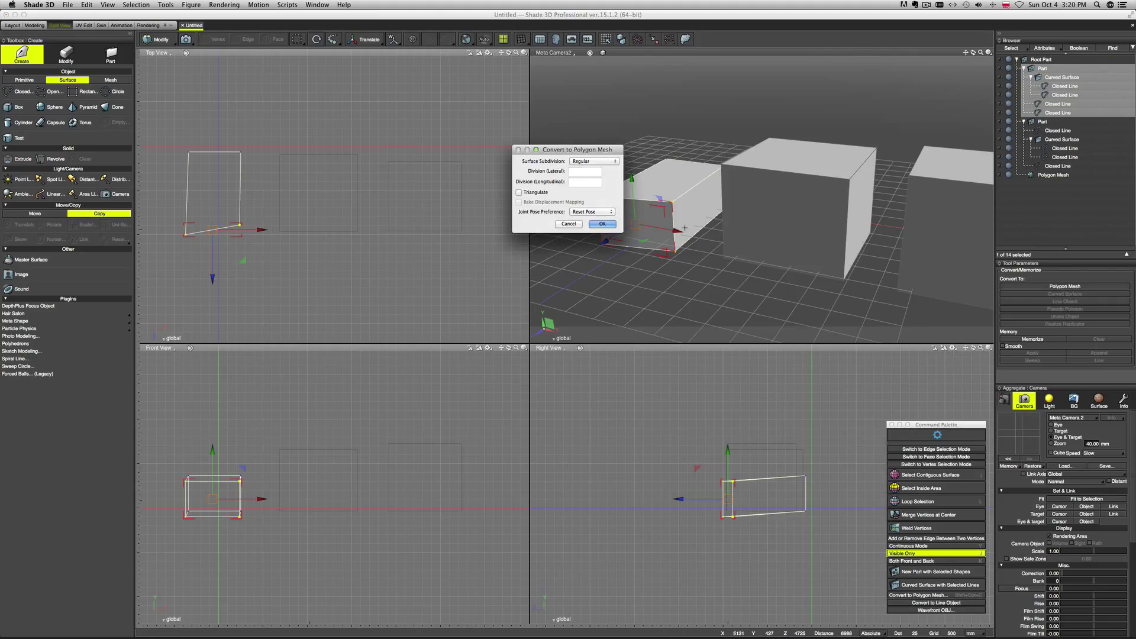
left_click(593, 160)
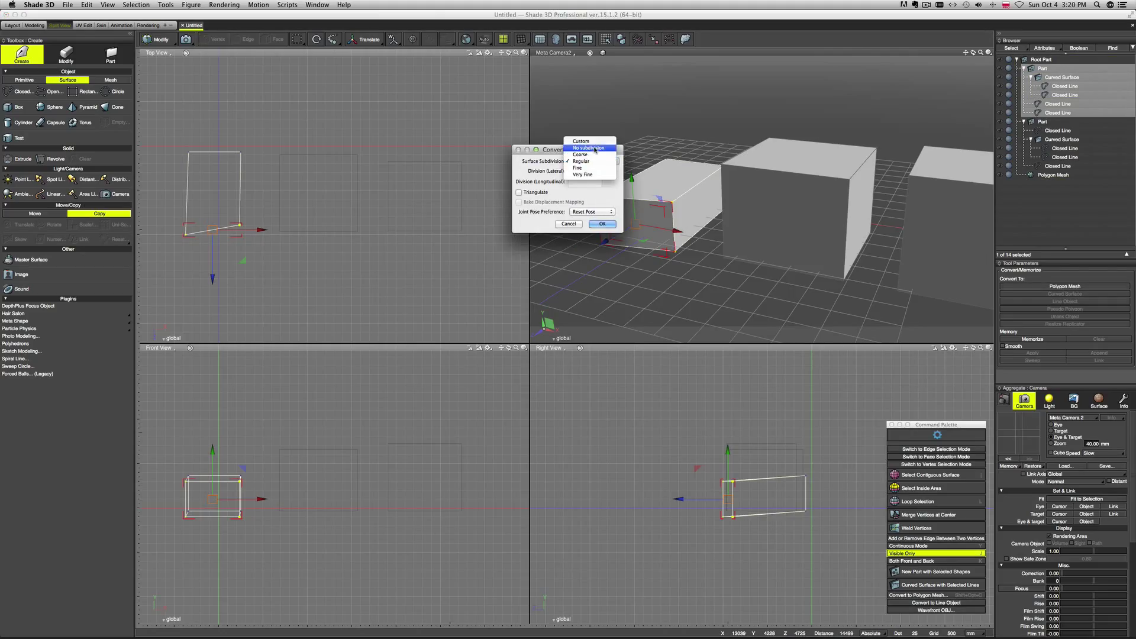
left_click(588, 148)
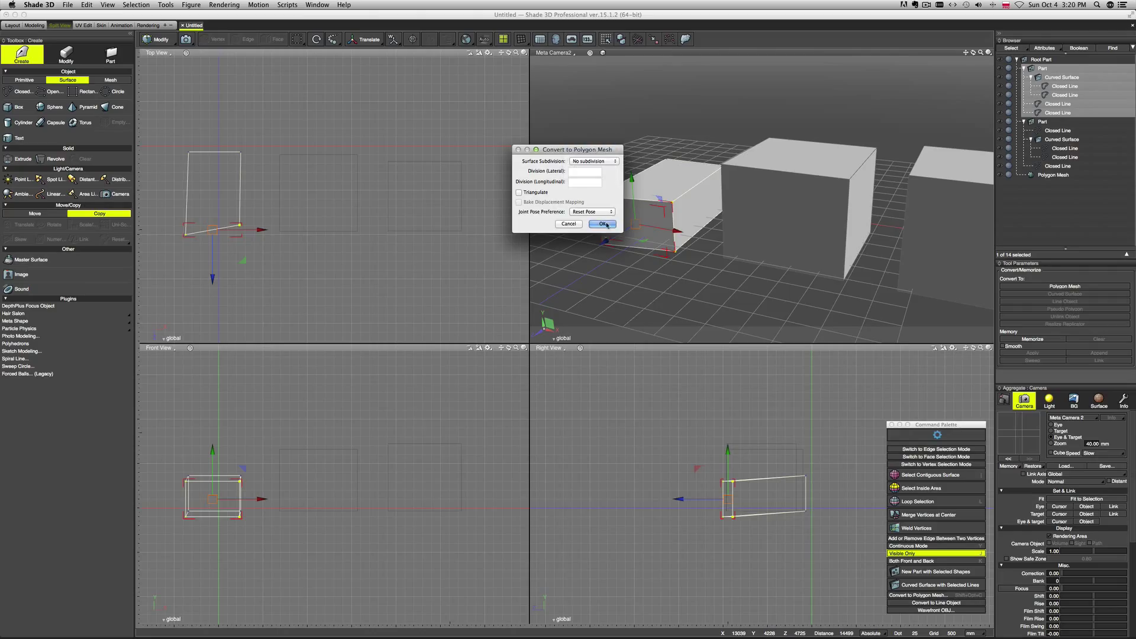
left_click(602, 224)
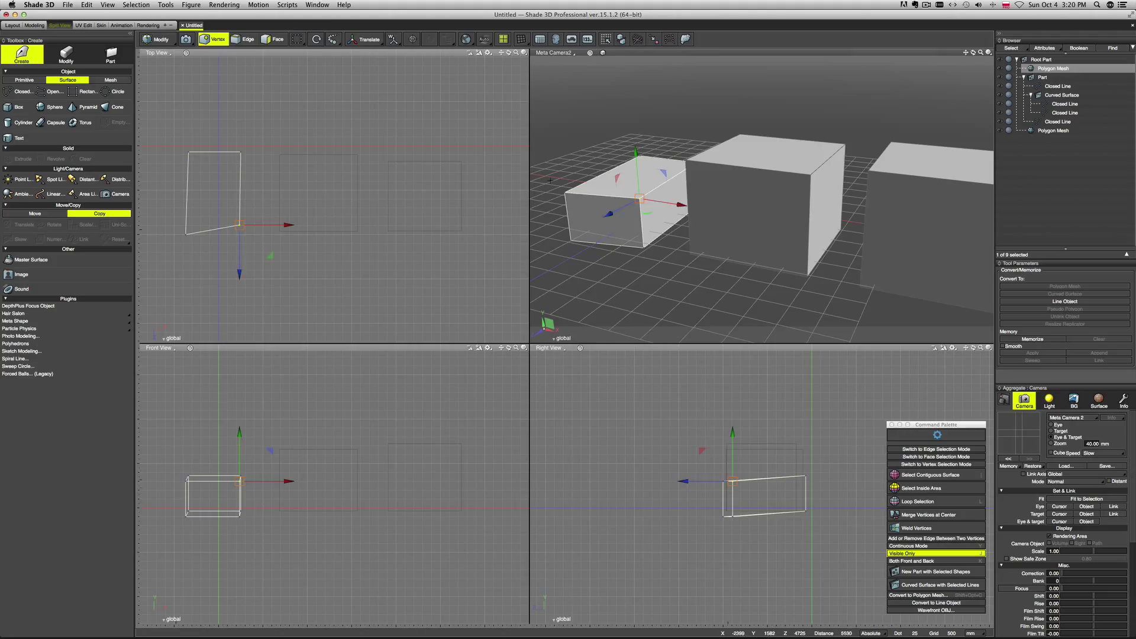
left_click(275, 38)
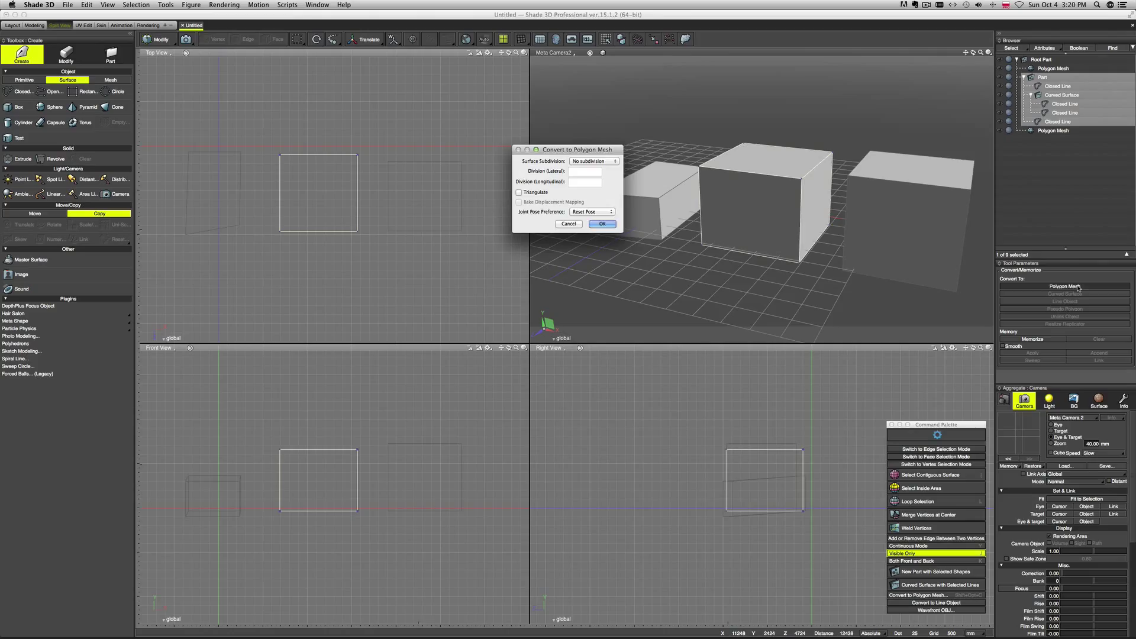
Confirm the middle box's mesh conversion with No subdivision and select the third Polygon Mesh
left_click(601, 224)
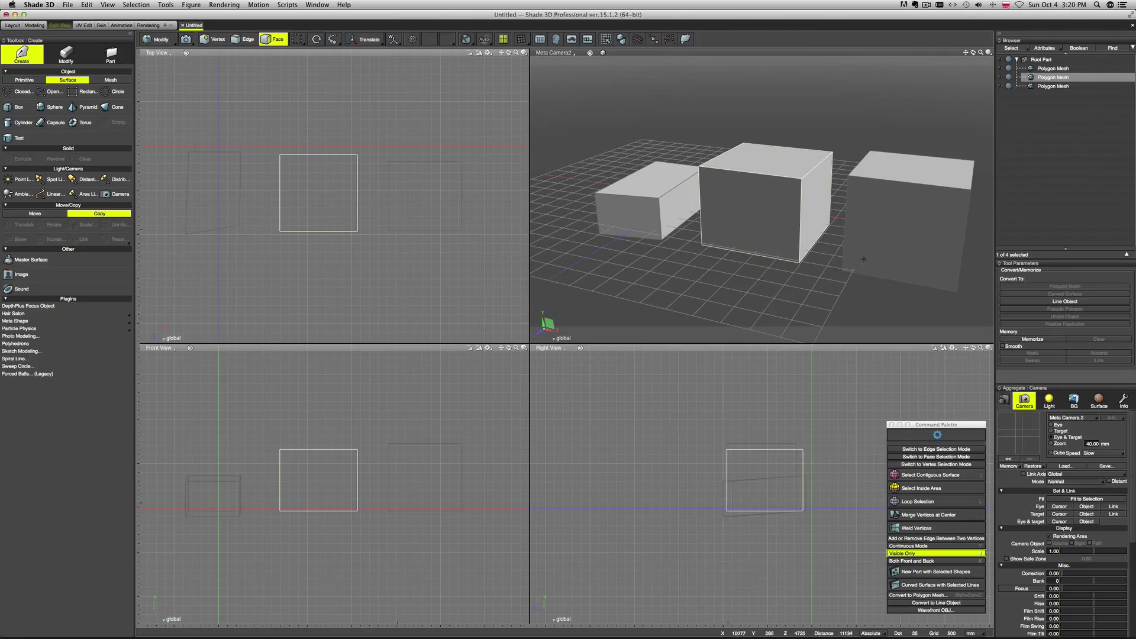
left_click(1053, 78)
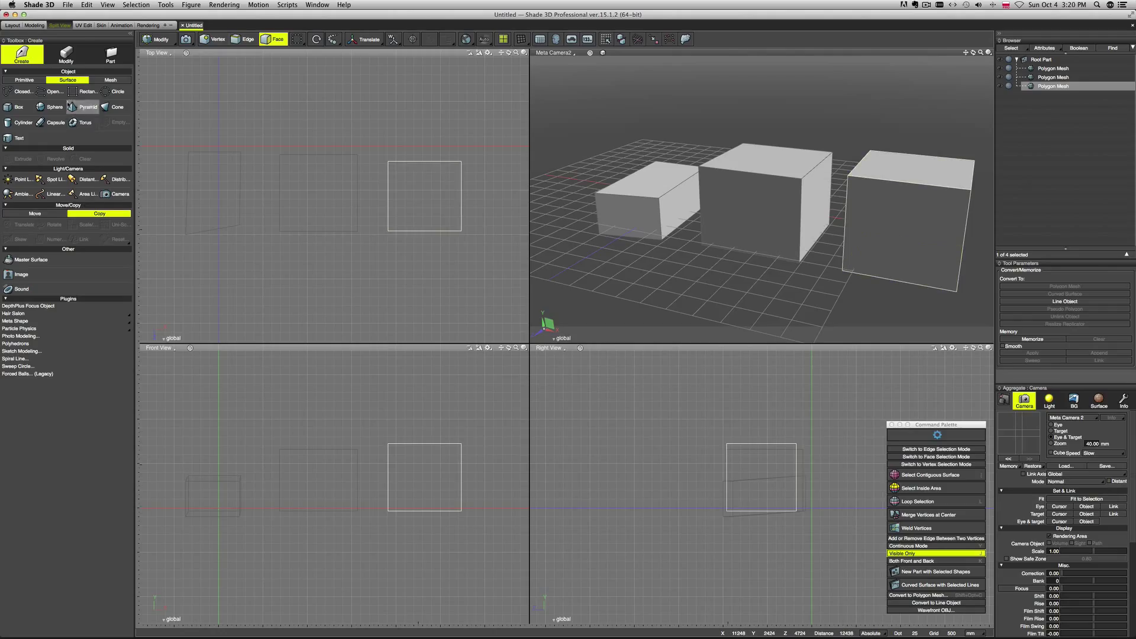
Switch to Modify > Mesh tools and select the middle box's front face
left_click(65, 55)
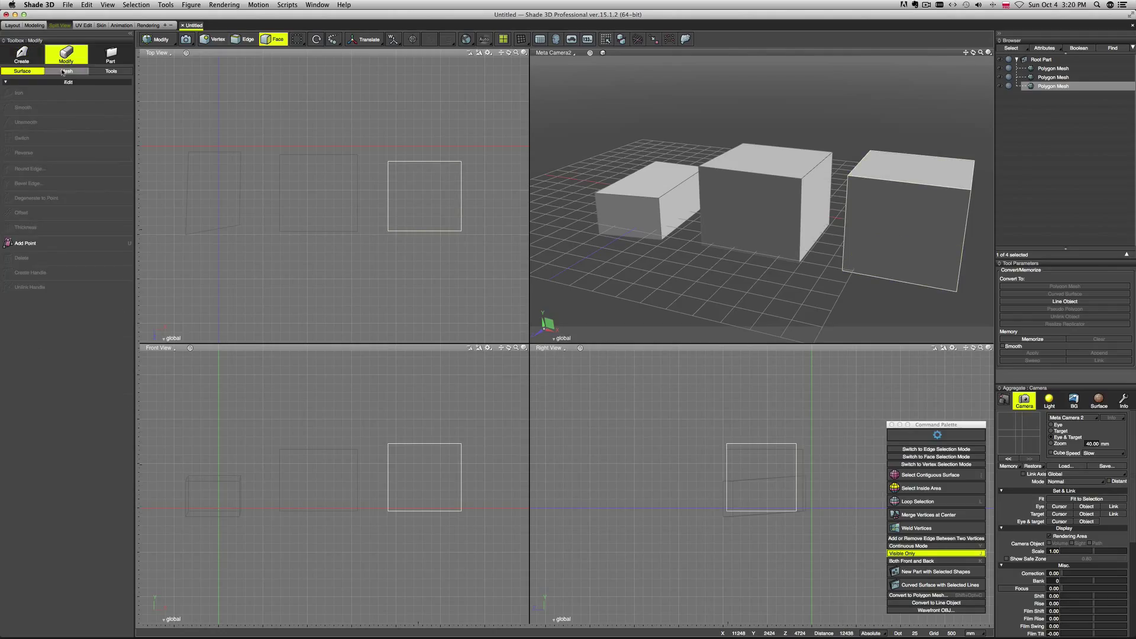
left_click(66, 71)
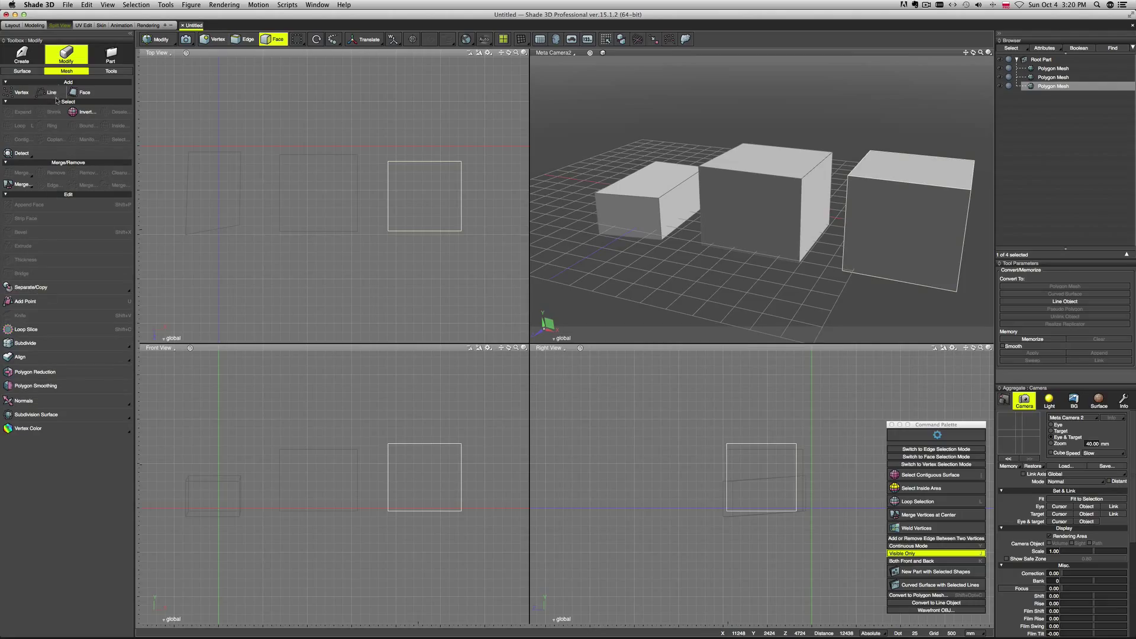
mouse_move(809, 215)
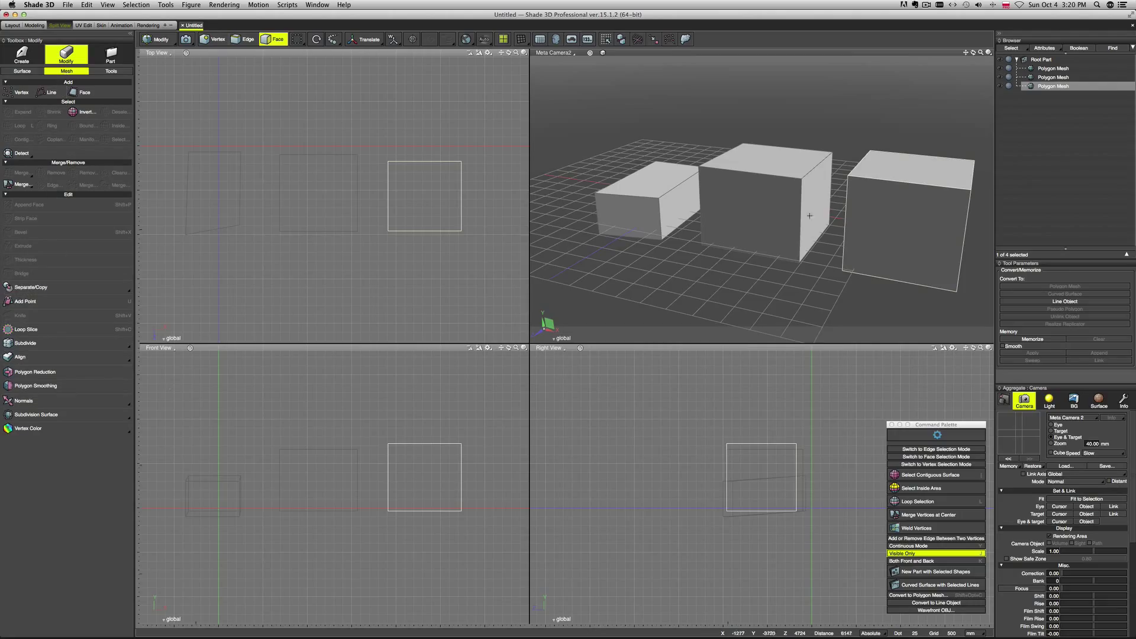
left_click(754, 203)
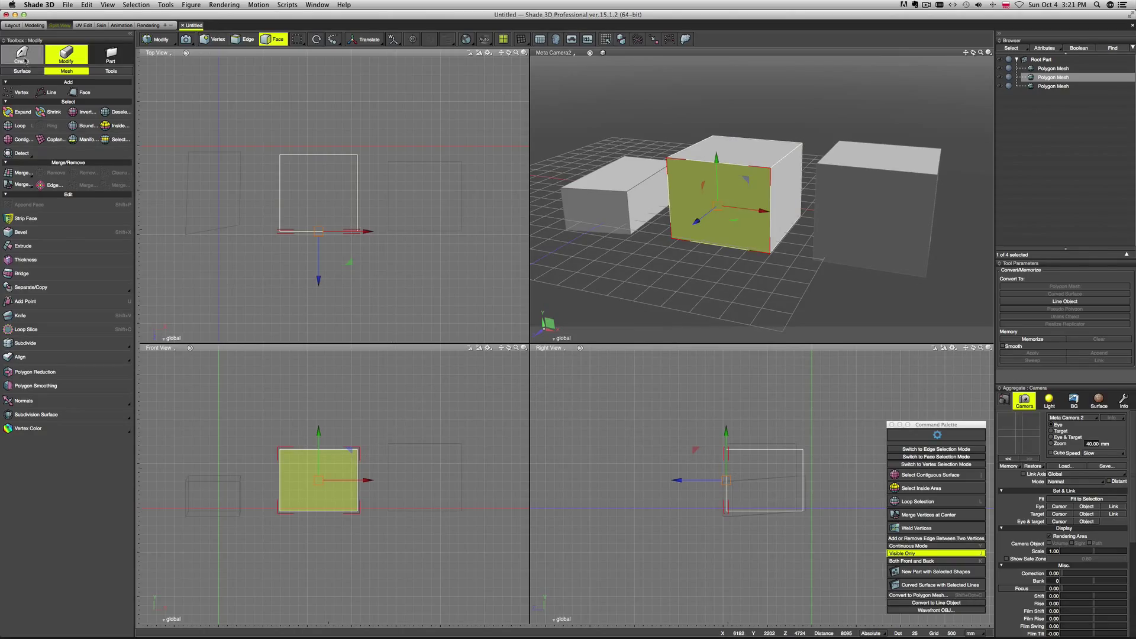
left_click(21, 55)
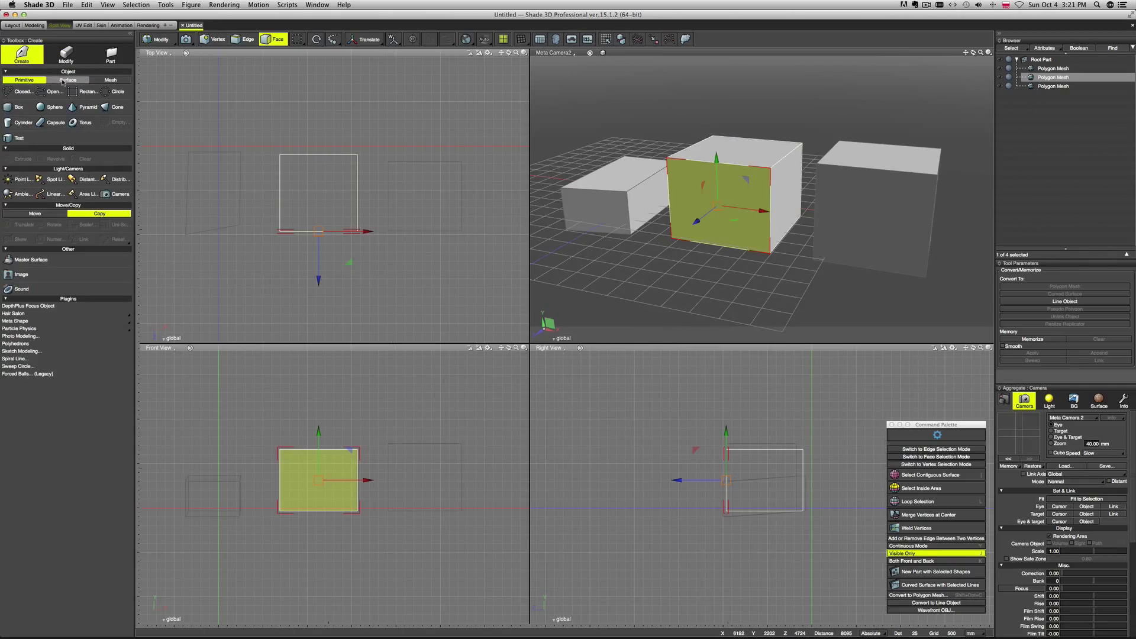
left_click(66, 80)
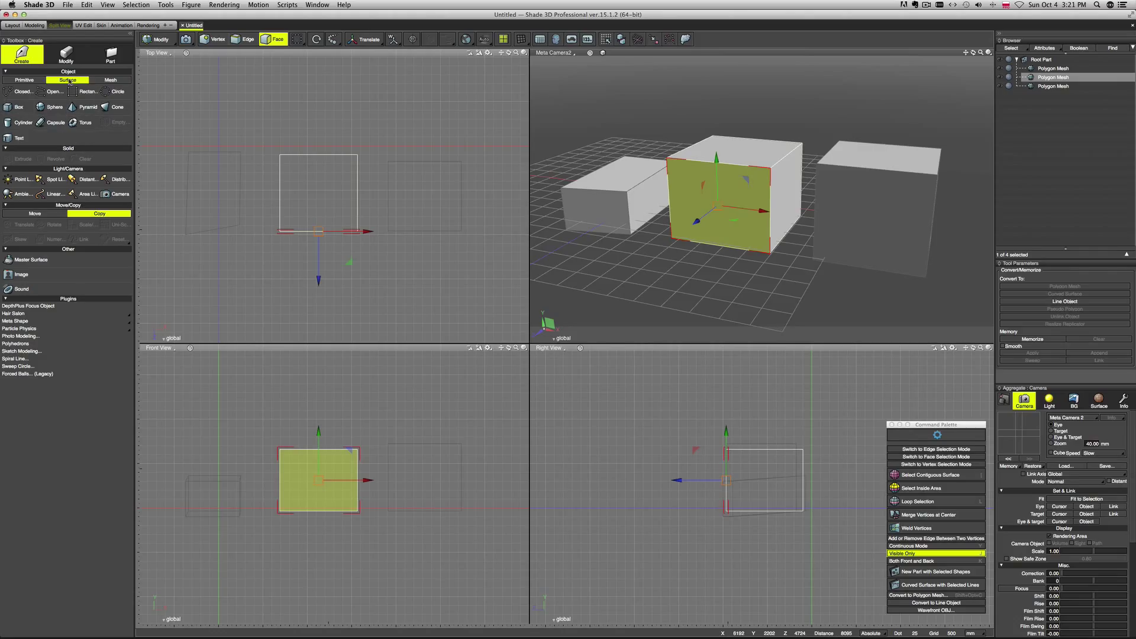
left_click(24, 79)
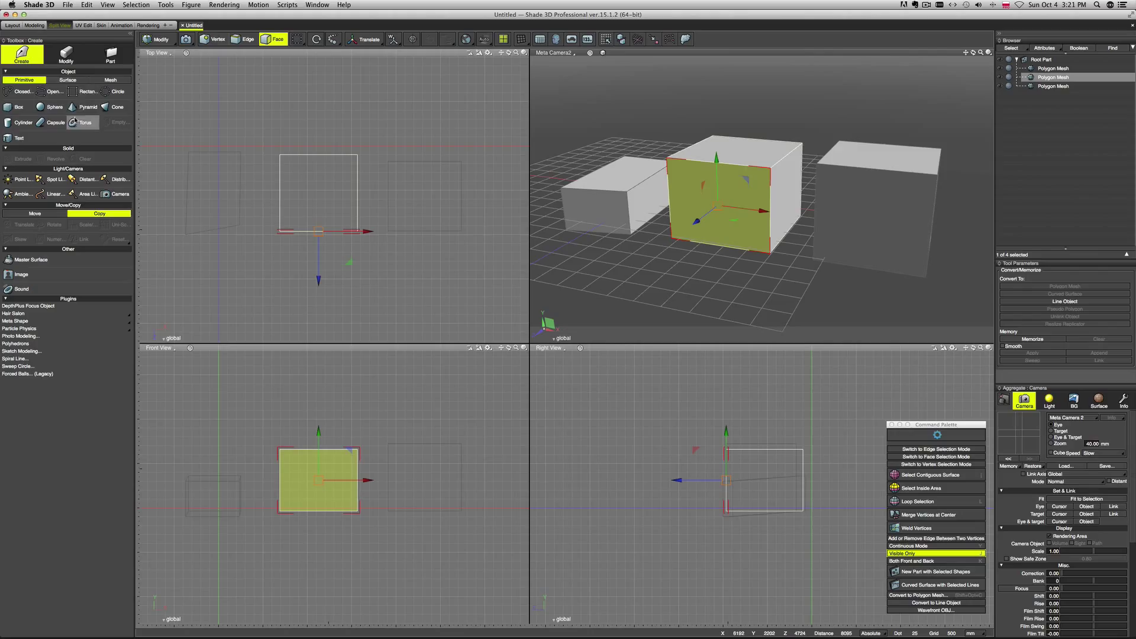
left_click(66, 79)
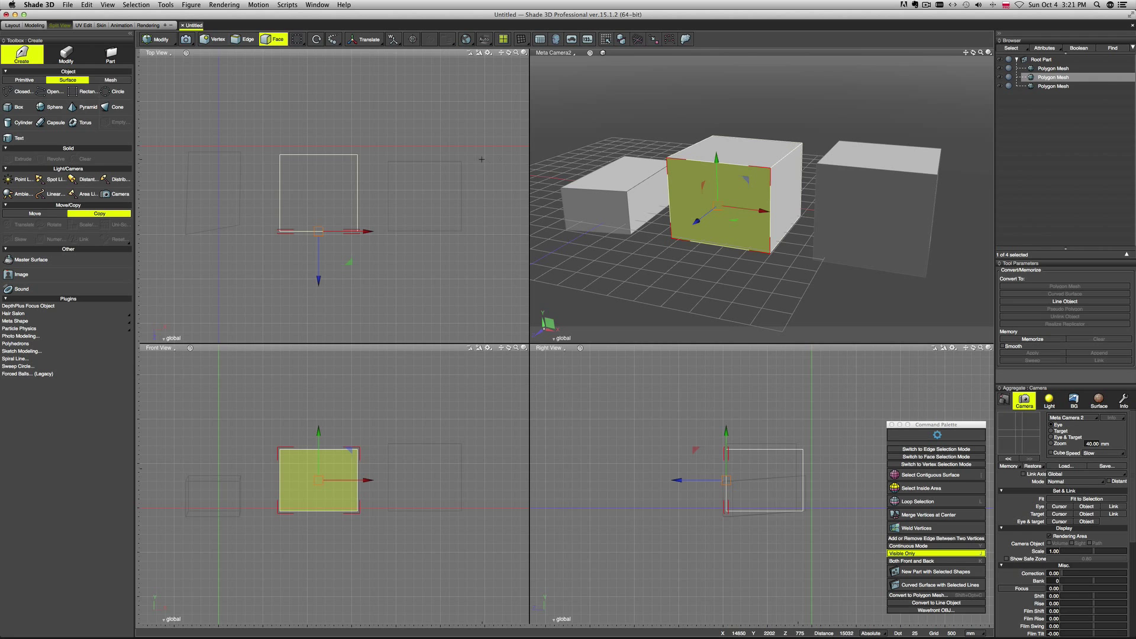
left_click(110, 79)
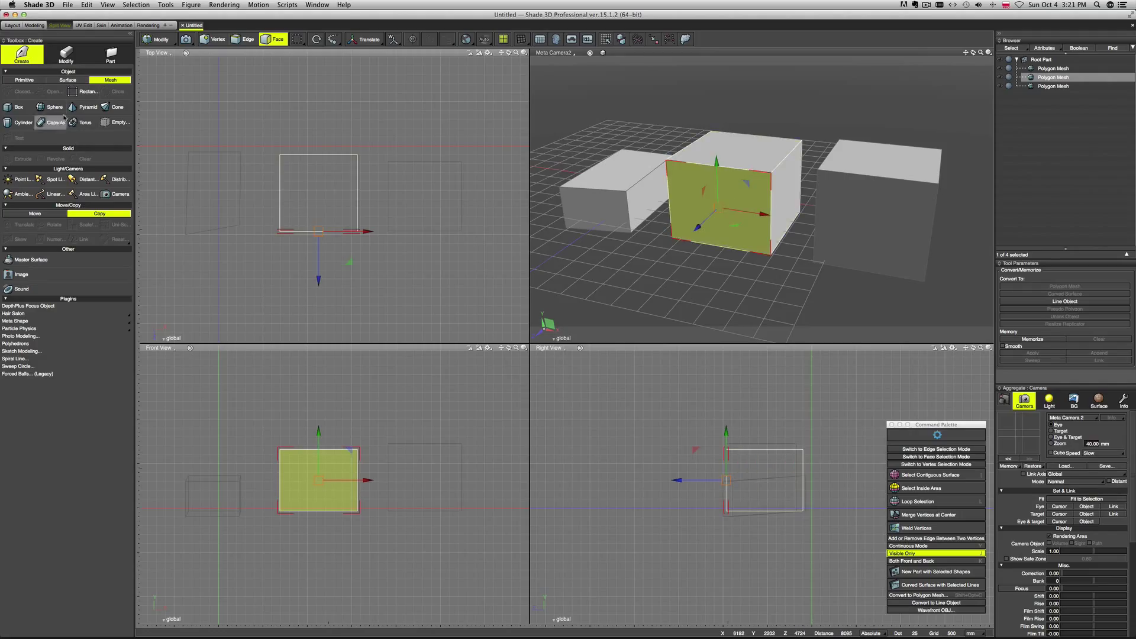
left_click(69, 79)
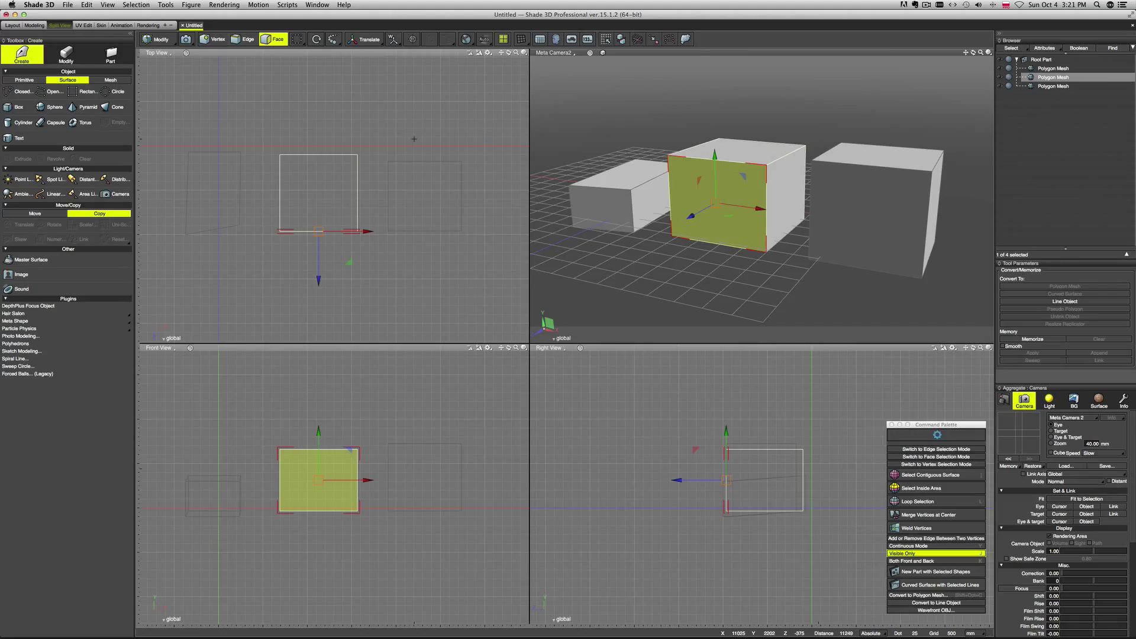
mouse_move(412, 143)
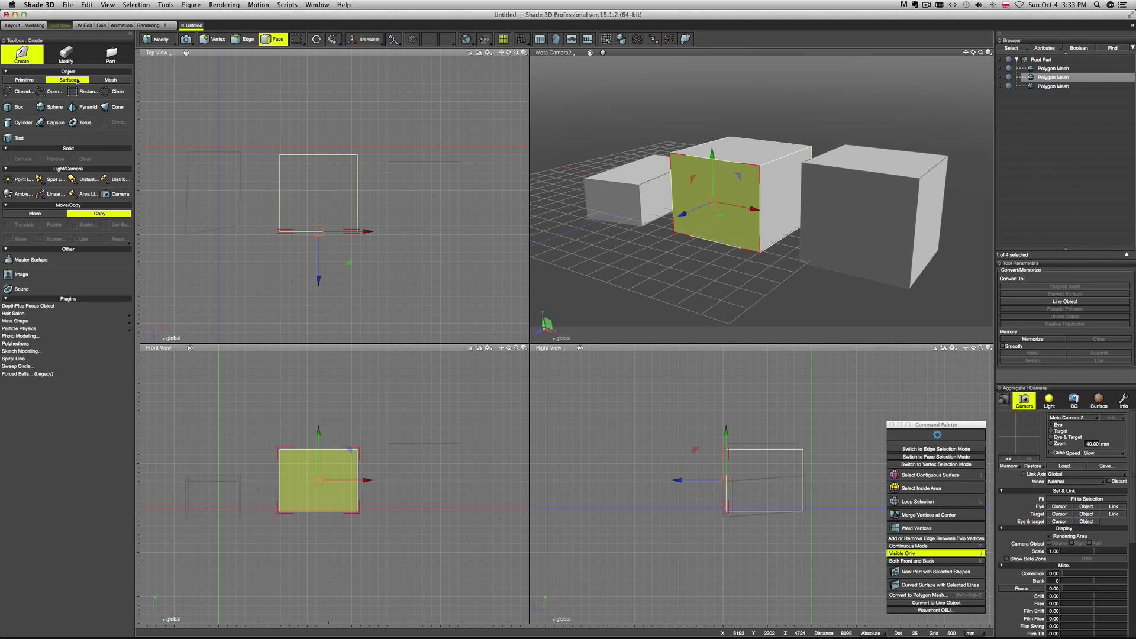
left_click(110, 79)
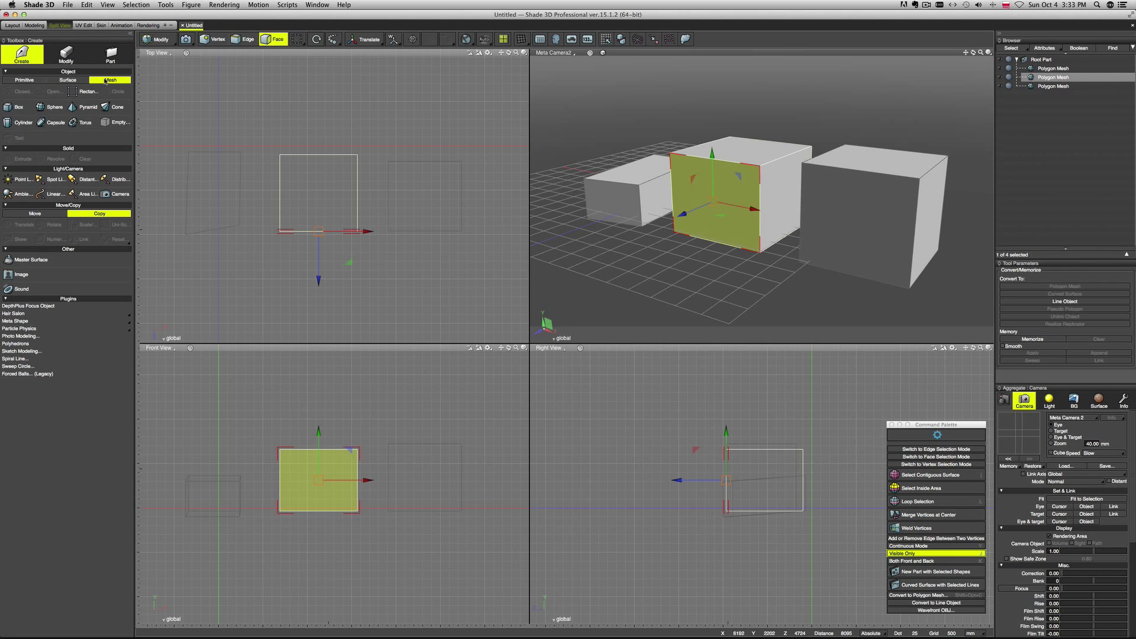